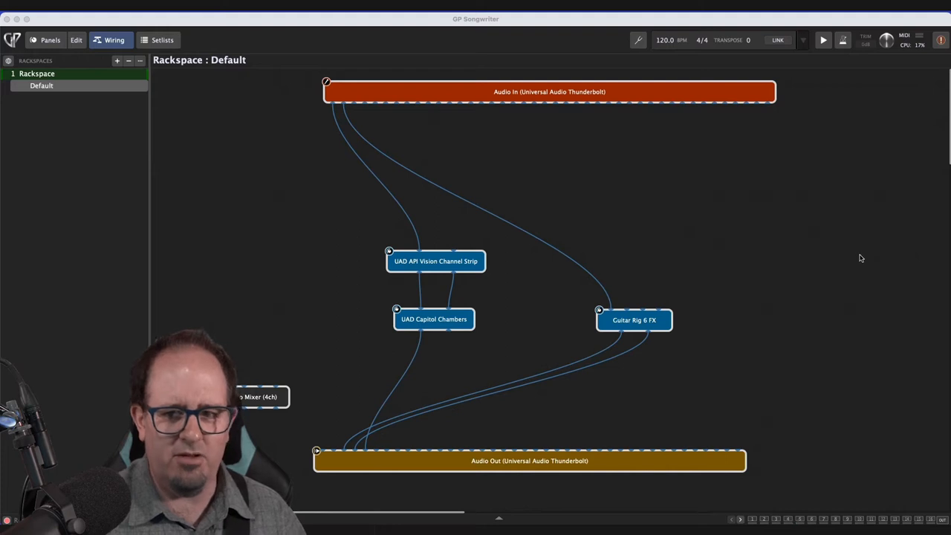
{"action": "mouse_move", "coordinate": [776, 274]}
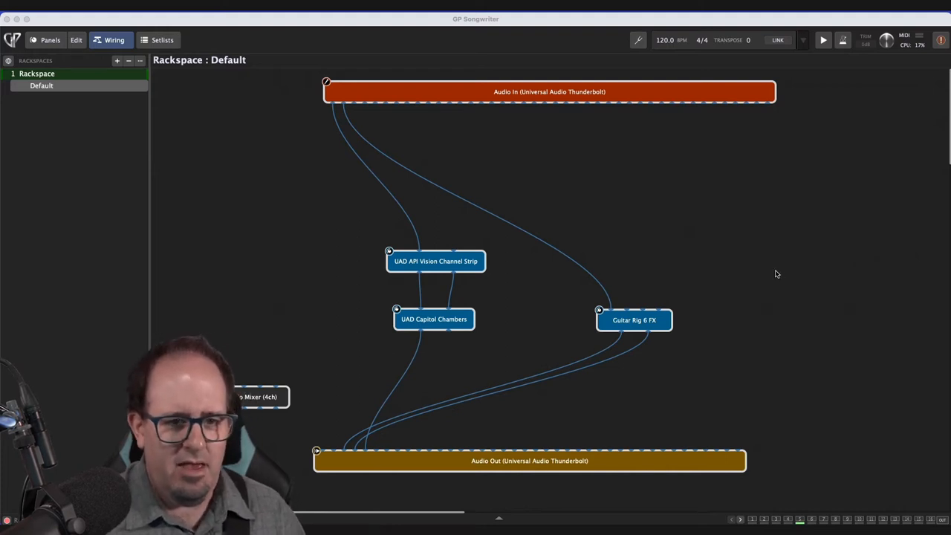
{"action": "mouse_move", "coordinate": [401, 100]}
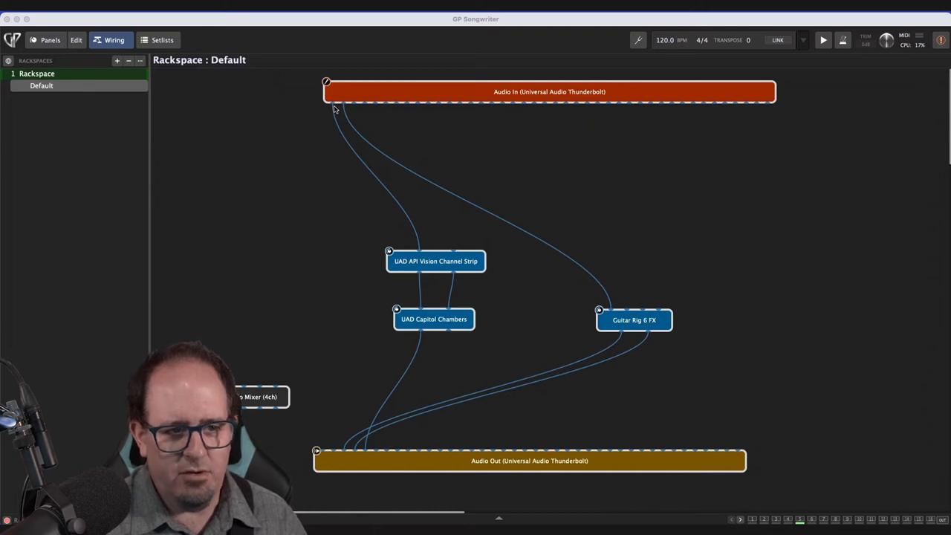
{"action": "mouse_move", "coordinate": [333, 112]}
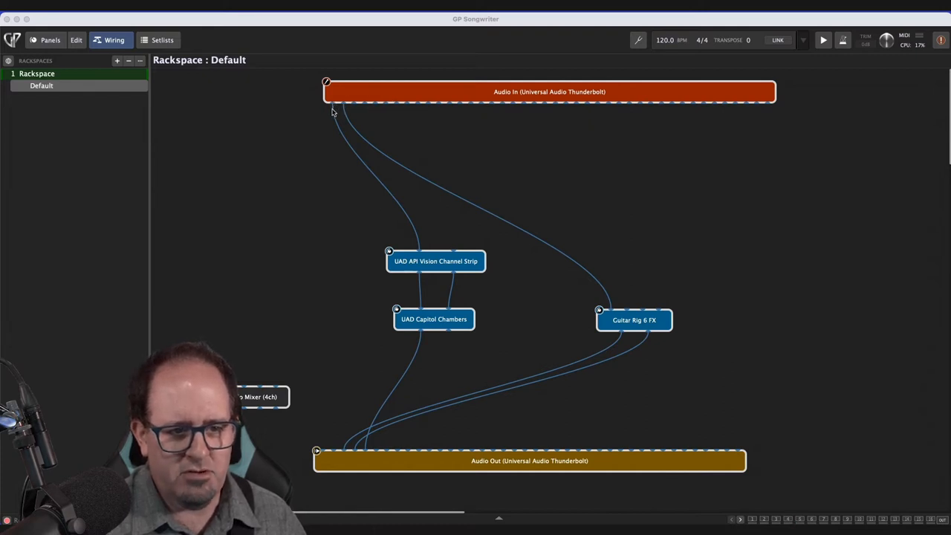
{"action": "mouse_move", "coordinate": [332, 107]}
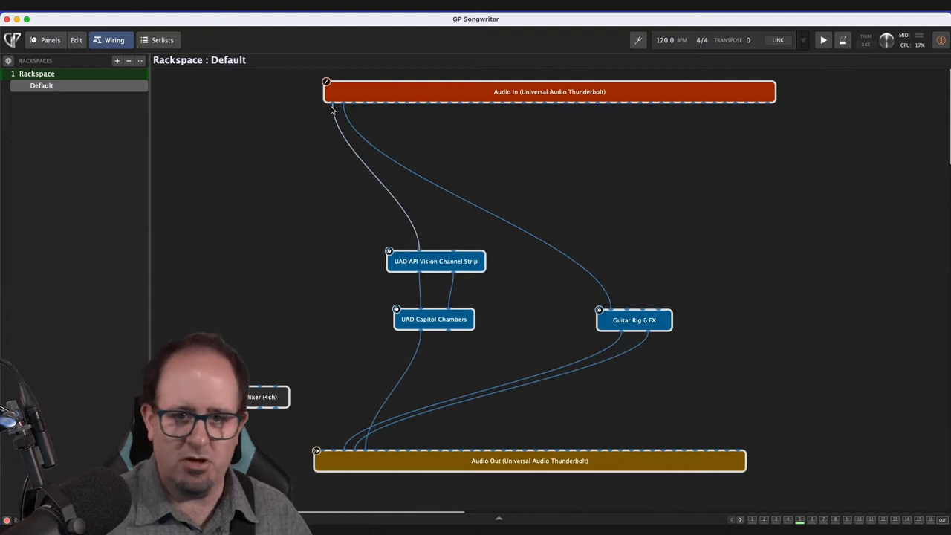
{"action": "mouse_move", "coordinate": [342, 107]}
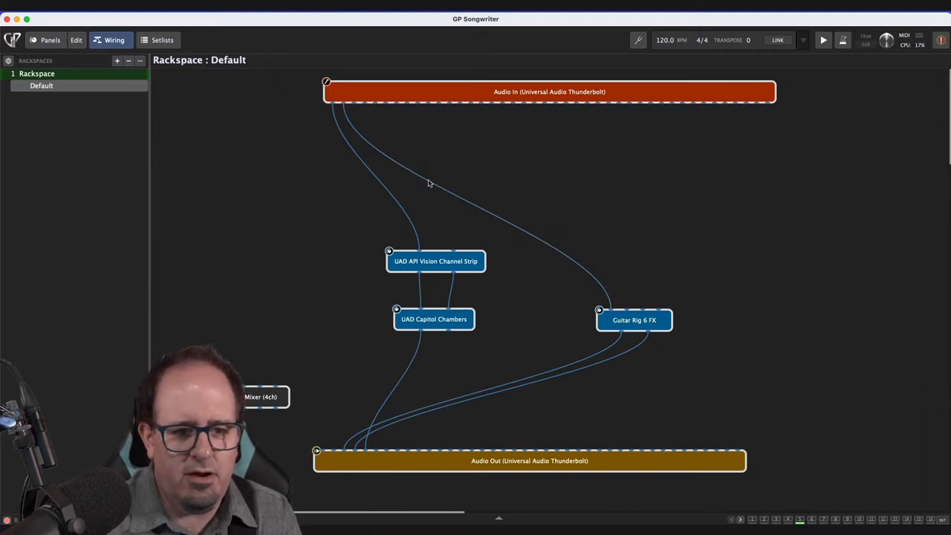
Step: Inspect the Guitar Rig 6 FX plugin interface and close it again
{"action": "left_click", "coordinate": [633, 319]}
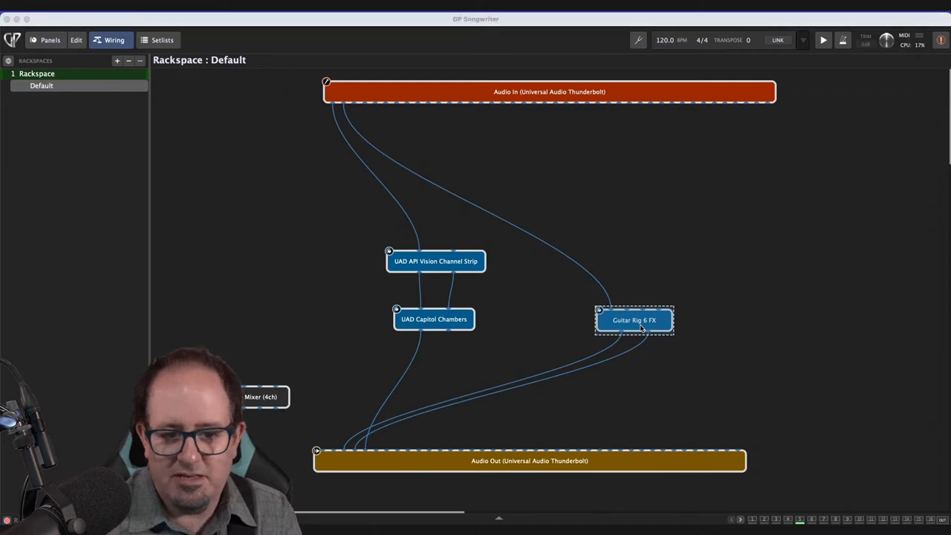
{"action": "double_click", "coordinate": [633, 319]}
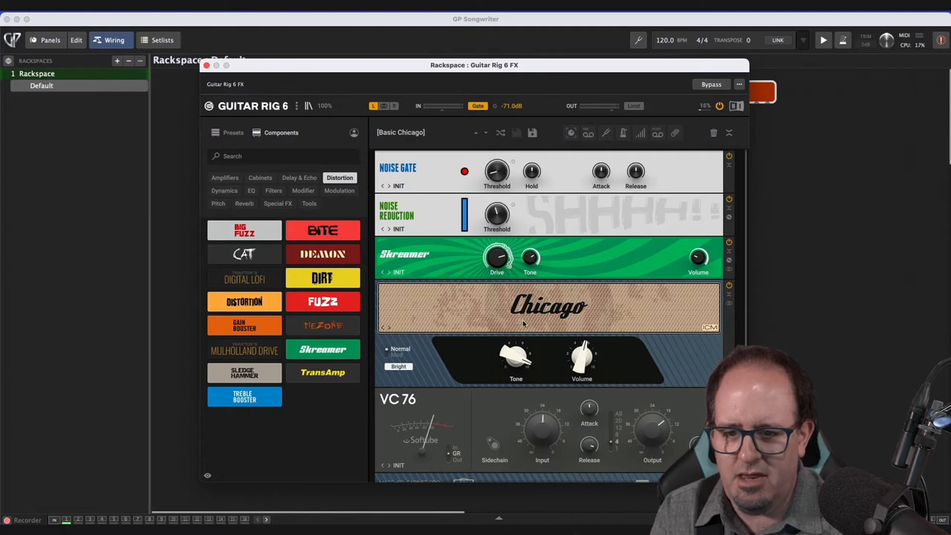
{"action": "scroll", "scroll_direction": "down", "scroll_amount": 3}
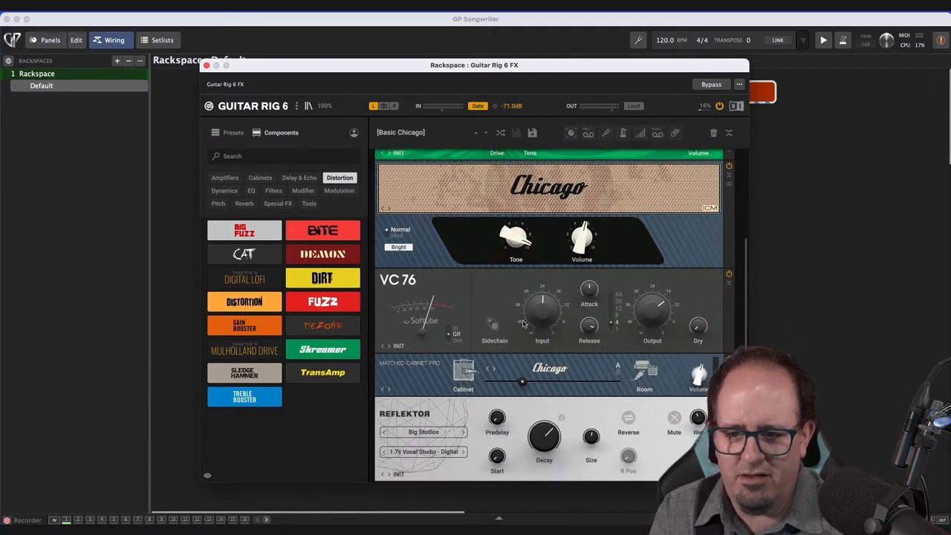
{"action": "mouse_move", "coordinate": [512, 348]}
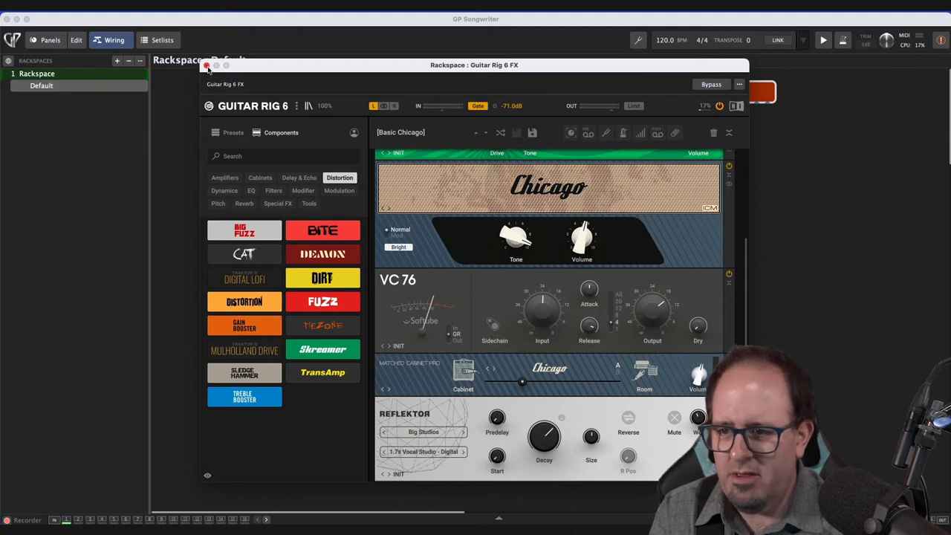
{"action": "left_click", "coordinate": [208, 66]}
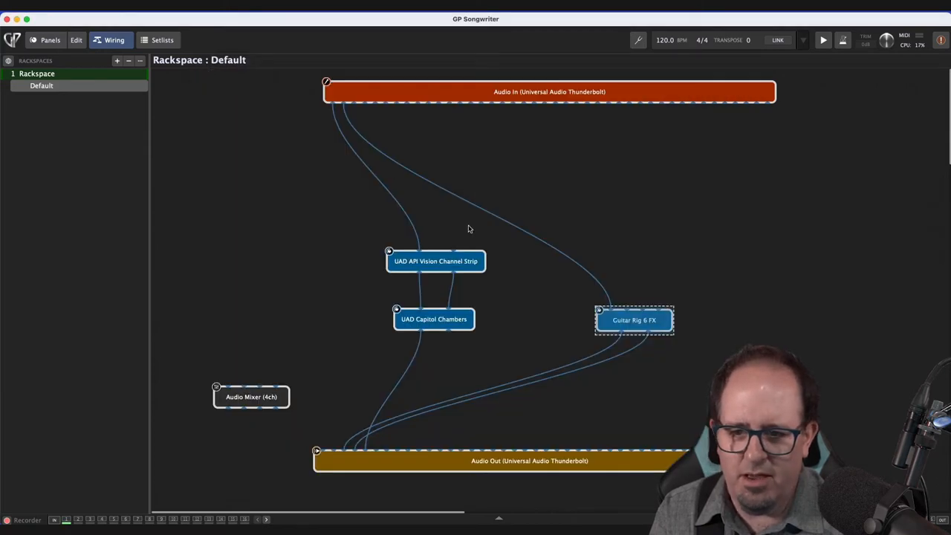
{"action": "mouse_move", "coordinate": [452, 255]}
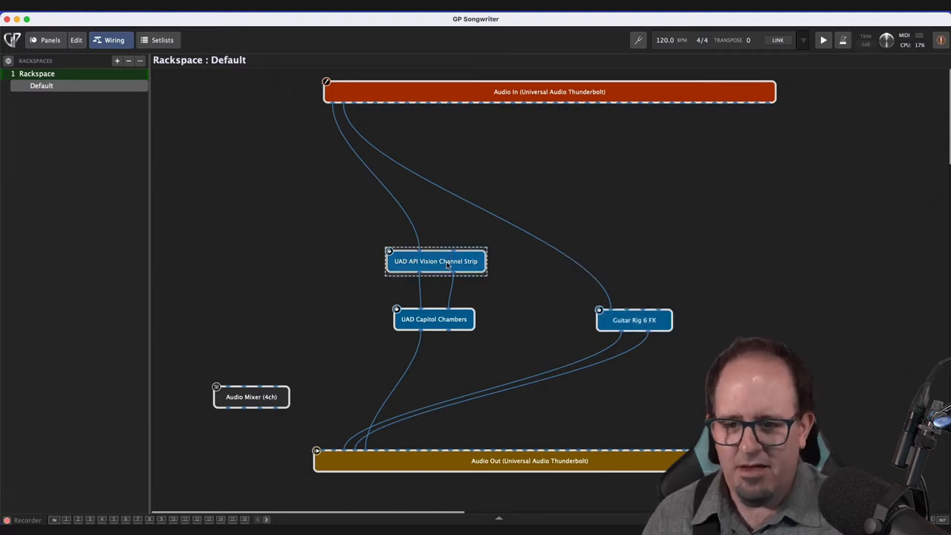
Step: Inspect the UAD API Vision and Capitol Chambers plugins, then bring up Recording Options
{"action": "double_click", "coordinate": [436, 261]}
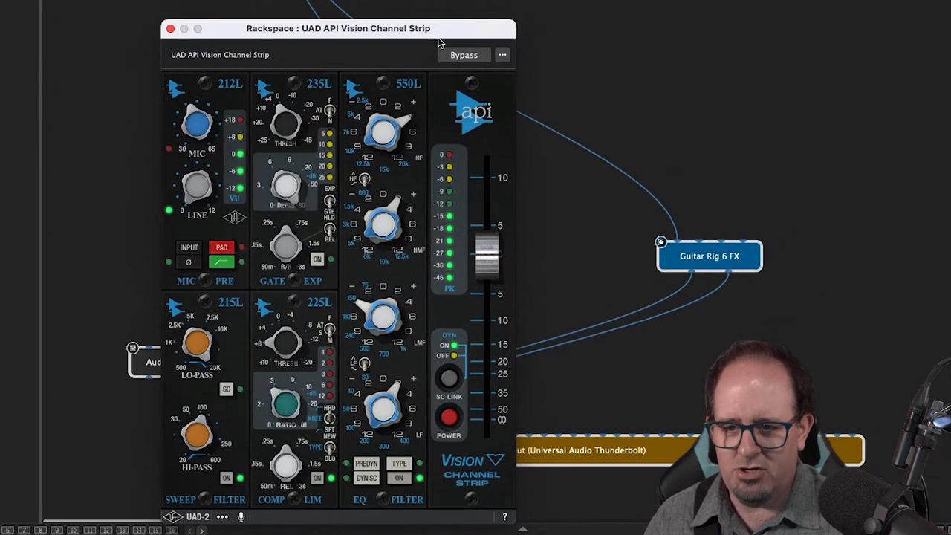
{"action": "mouse_move", "coordinate": [249, 92]}
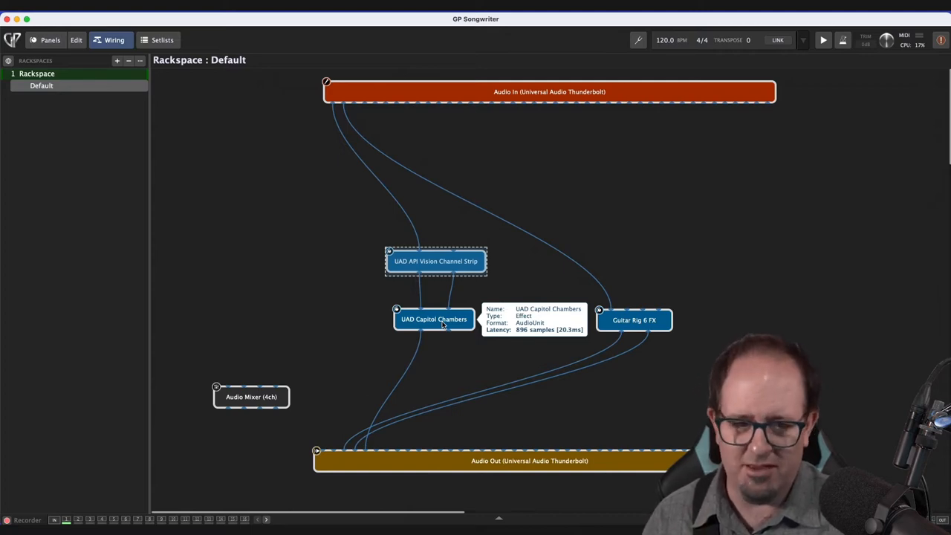
{"action": "left_click", "coordinate": [434, 318]}
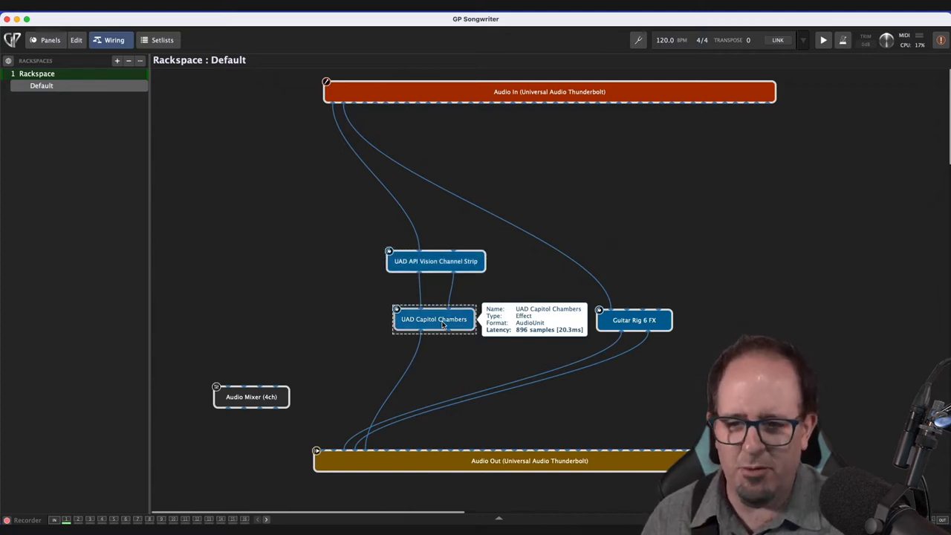
{"action": "double_click", "coordinate": [434, 318]}
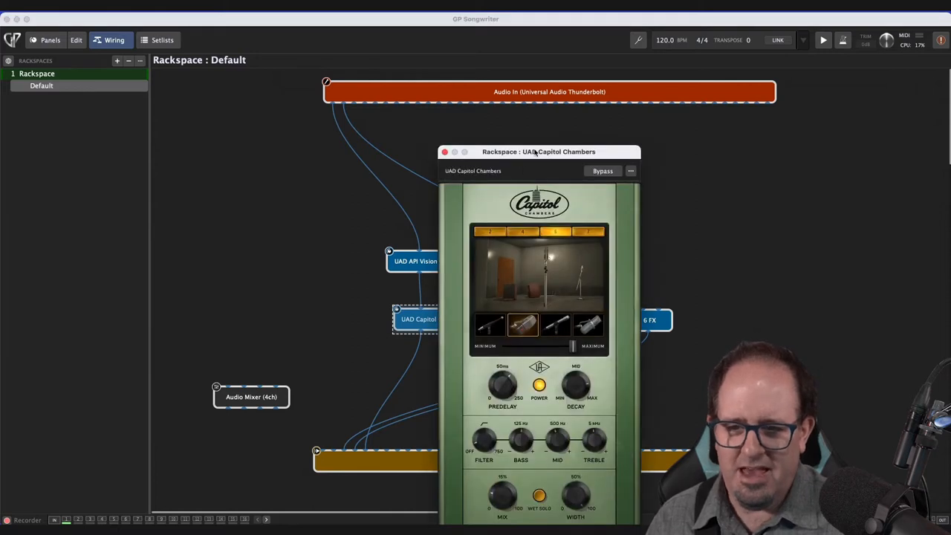
{"action": "left_click_drag", "start_coordinate": [538, 152], "coordinate": [536, 77]}
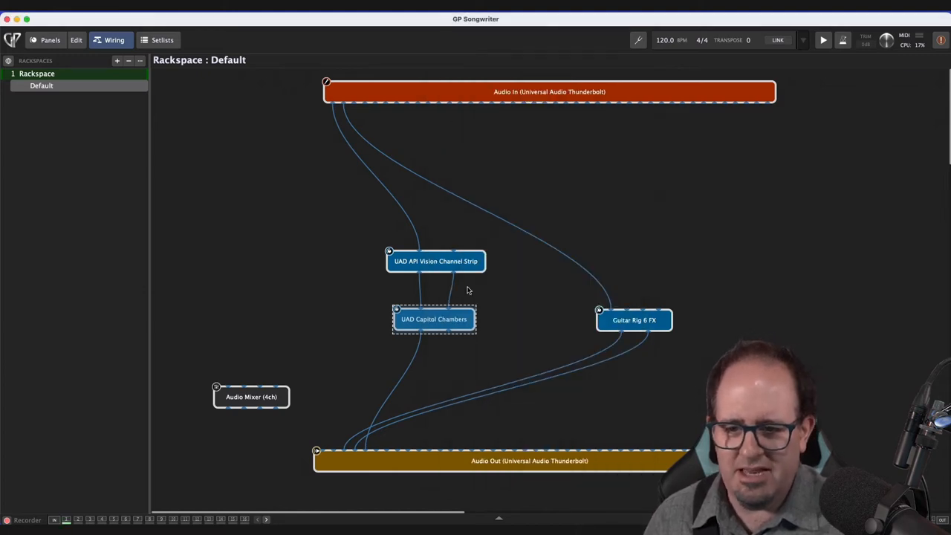
{"action": "mouse_move", "coordinate": [529, 301]}
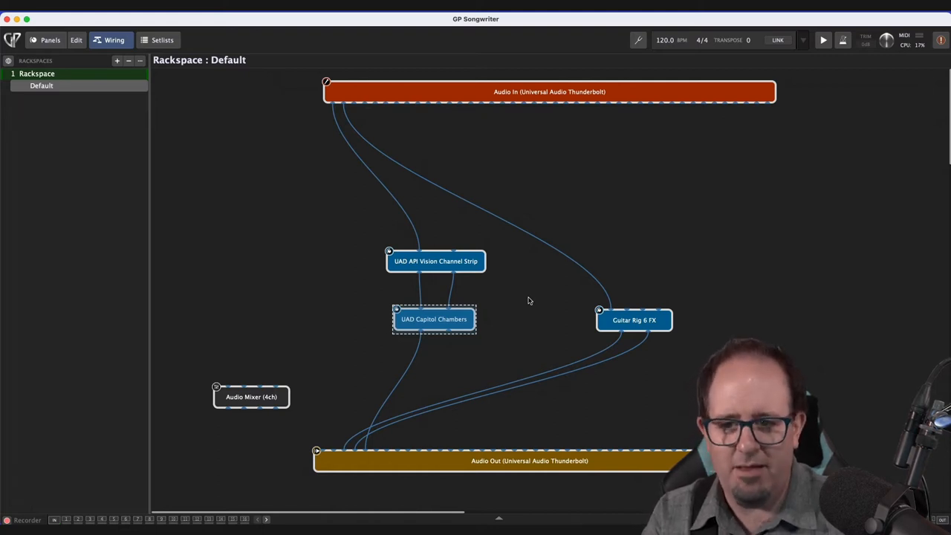
{"action": "mouse_move", "coordinate": [523, 299]}
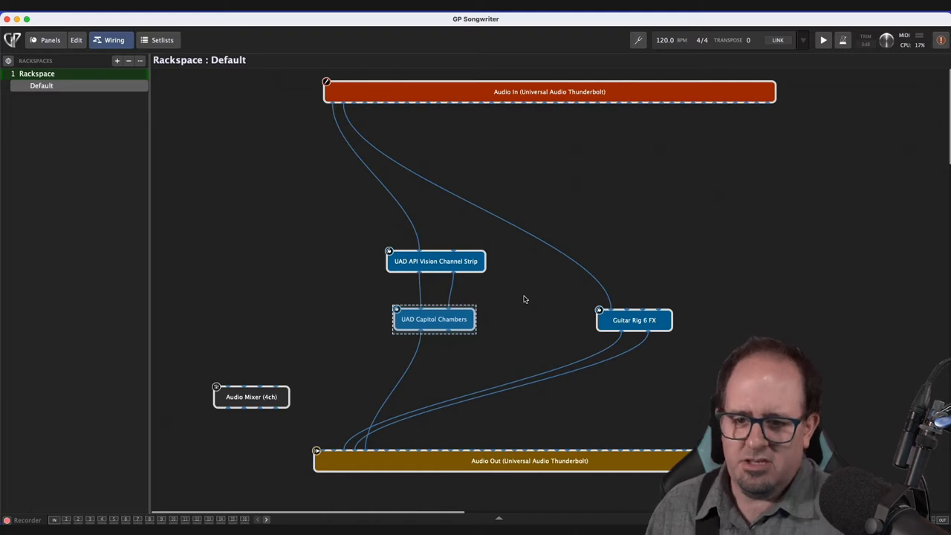
{"action": "mouse_move", "coordinate": [434, 318]}
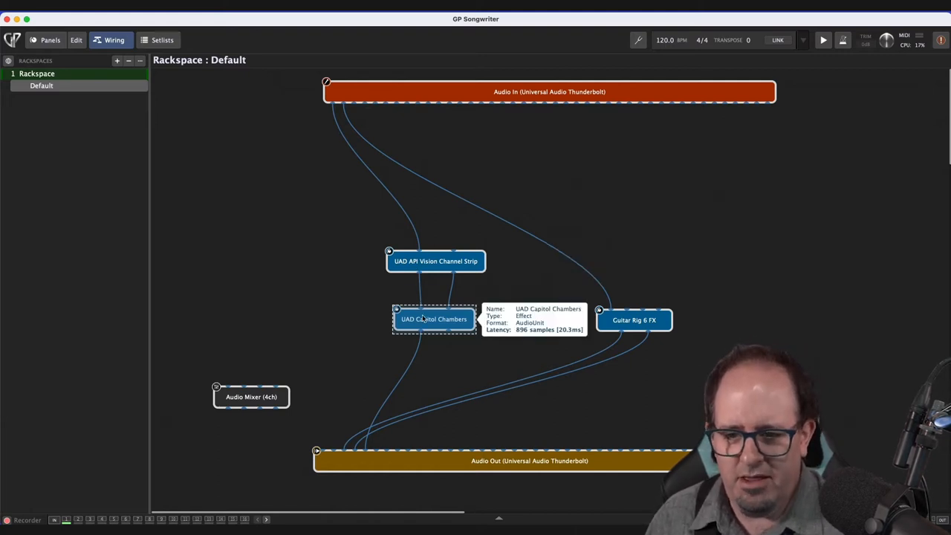
{"action": "mouse_move", "coordinate": [413, 361]}
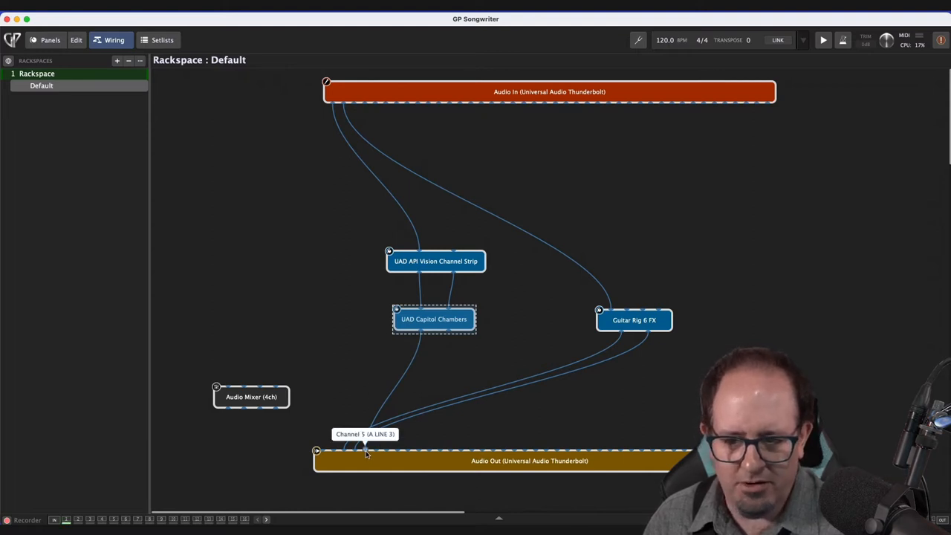
{"action": "mouse_move", "coordinate": [318, 452]}
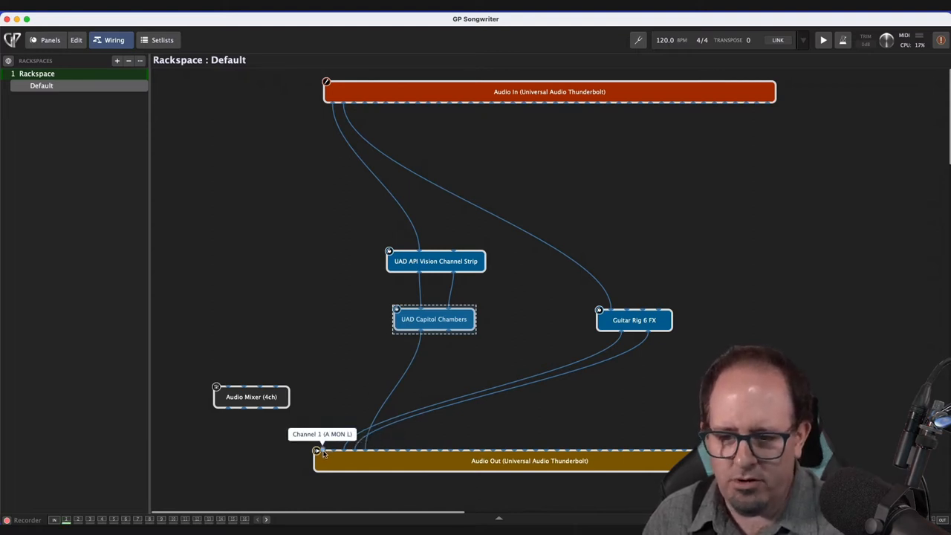
{"action": "mouse_move", "coordinate": [328, 407]}
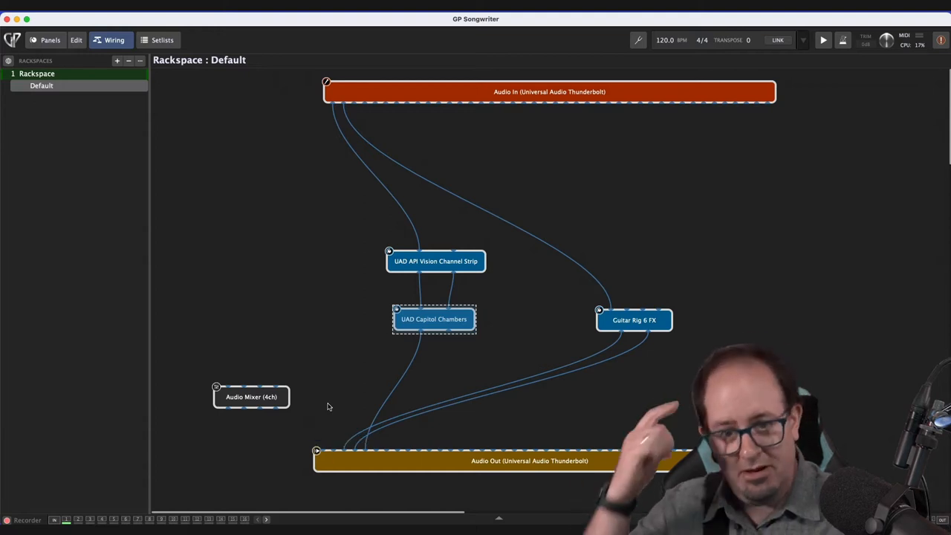
{"action": "mouse_move", "coordinate": [364, 410]}
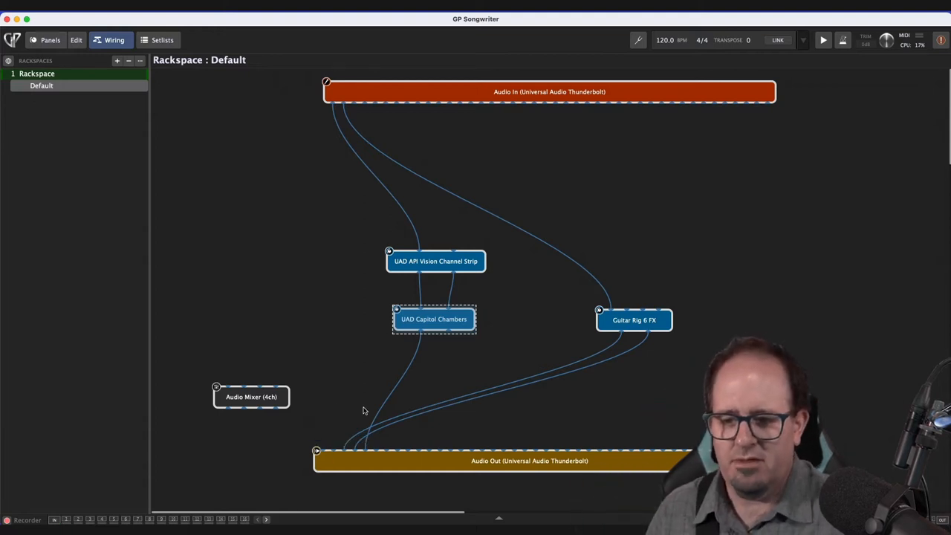
{"action": "mouse_move", "coordinate": [436, 261]}
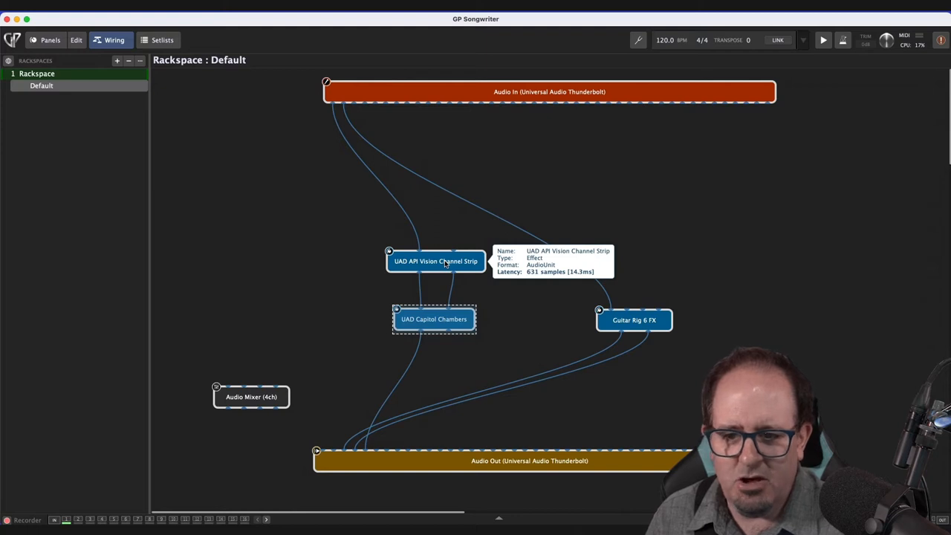
{"action": "mouse_move", "coordinate": [425, 380]}
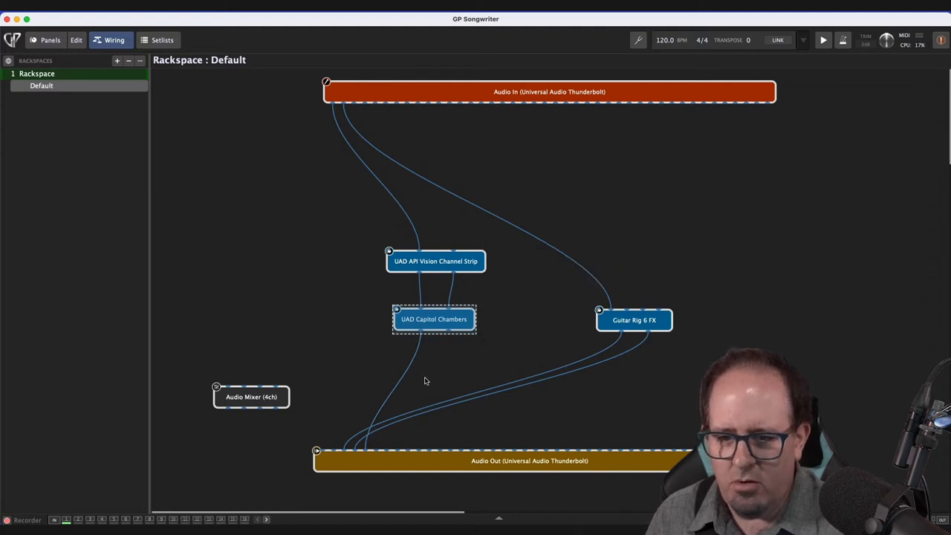
{"action": "mouse_move", "coordinate": [357, 452]}
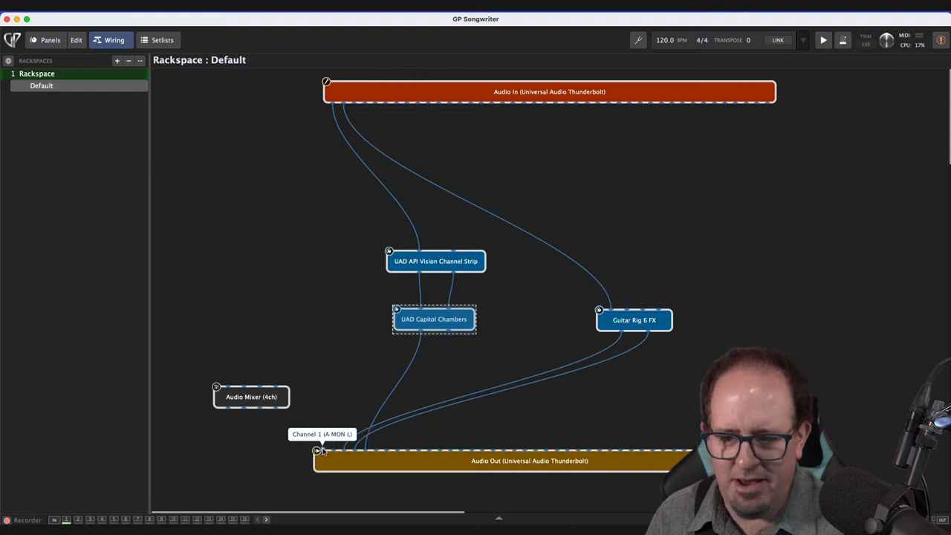
{"action": "mouse_move", "coordinate": [508, 416]}
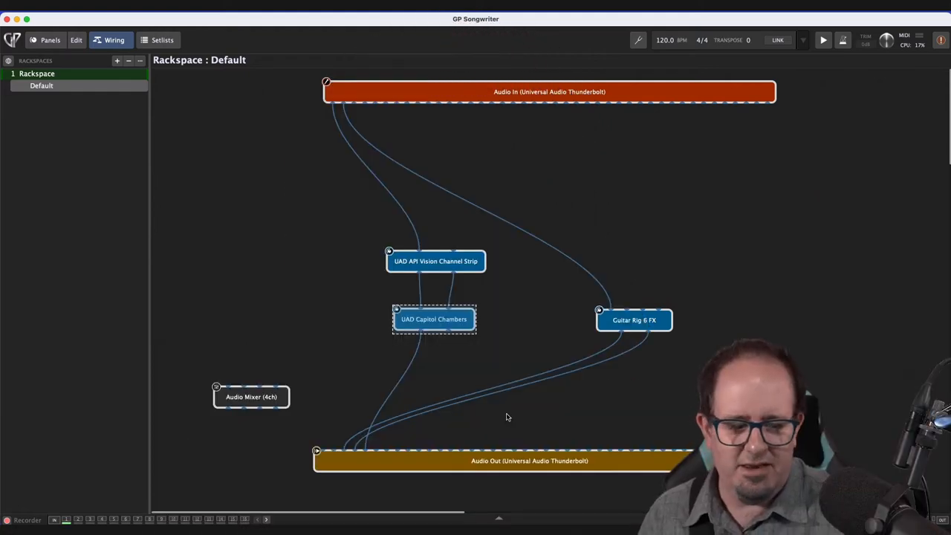
{"action": "mouse_move", "coordinate": [333, 446]}
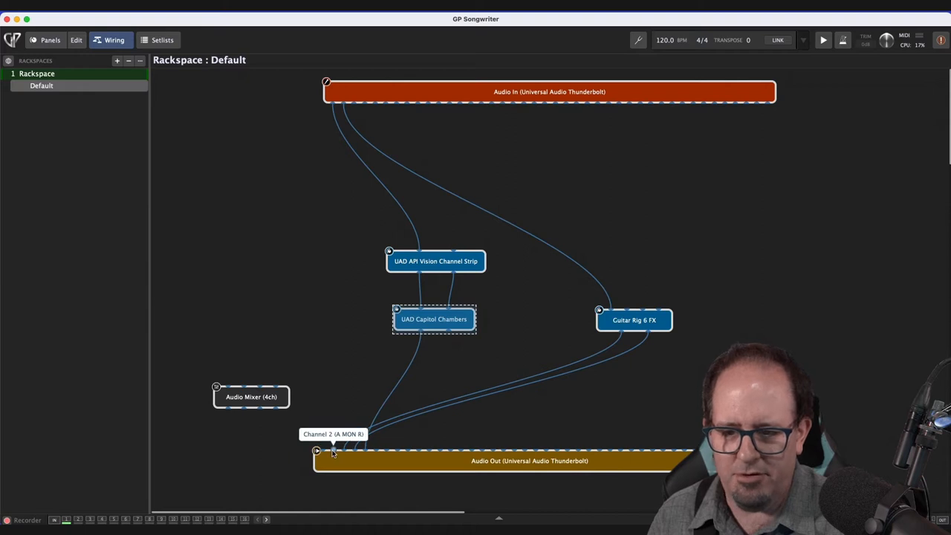
{"action": "mouse_move", "coordinate": [384, 372]}
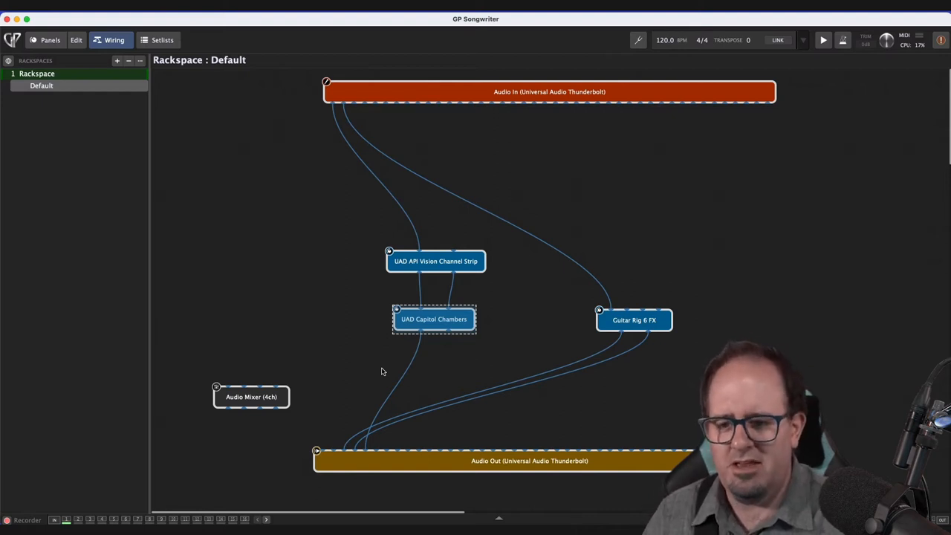
{"action": "mouse_move", "coordinate": [349, 448]}
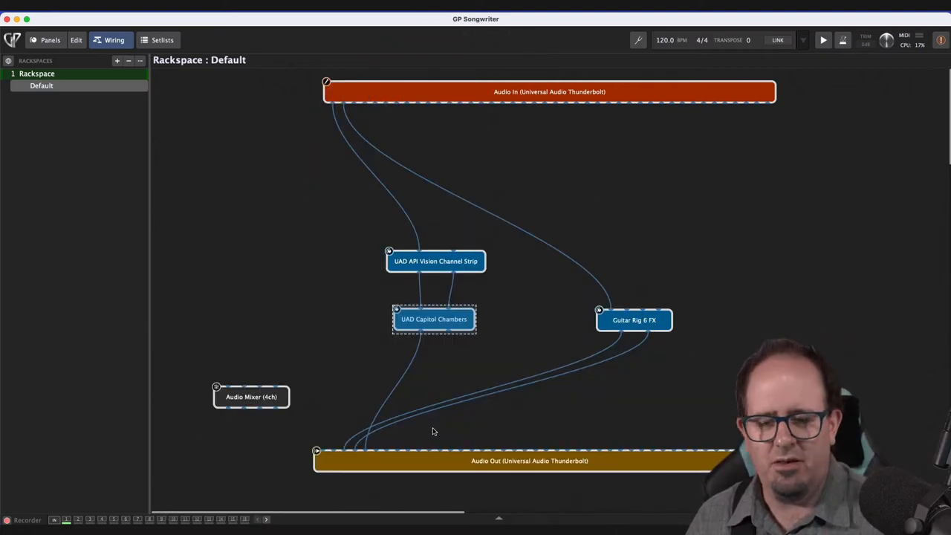
{"action": "mouse_move", "coordinate": [59, 503]}
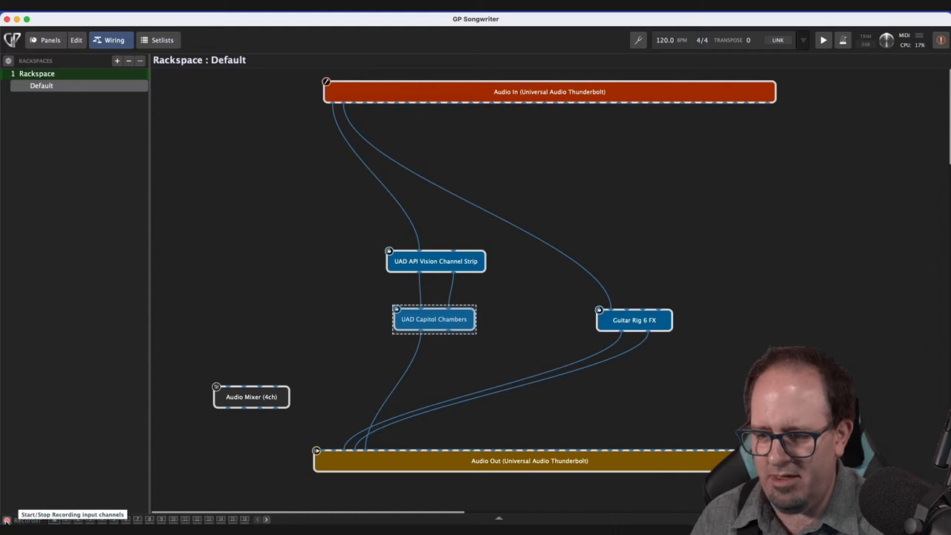
{"action": "left_click", "coordinate": [27, 519]}
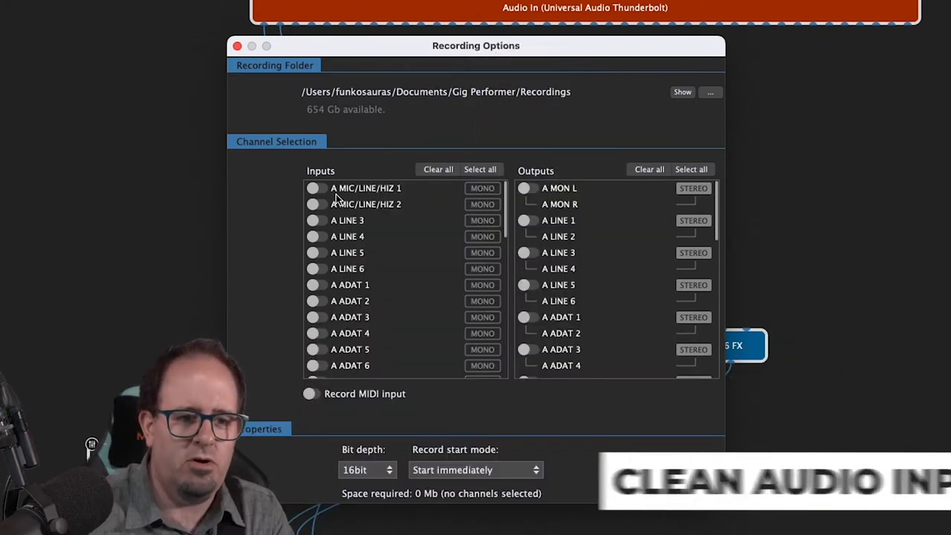
Step: Enable inputs A MIC/LINE/HIZ 1 and 2 for recording (10.6 Mb per minute)
{"action": "left_click", "coordinate": [315, 188]}
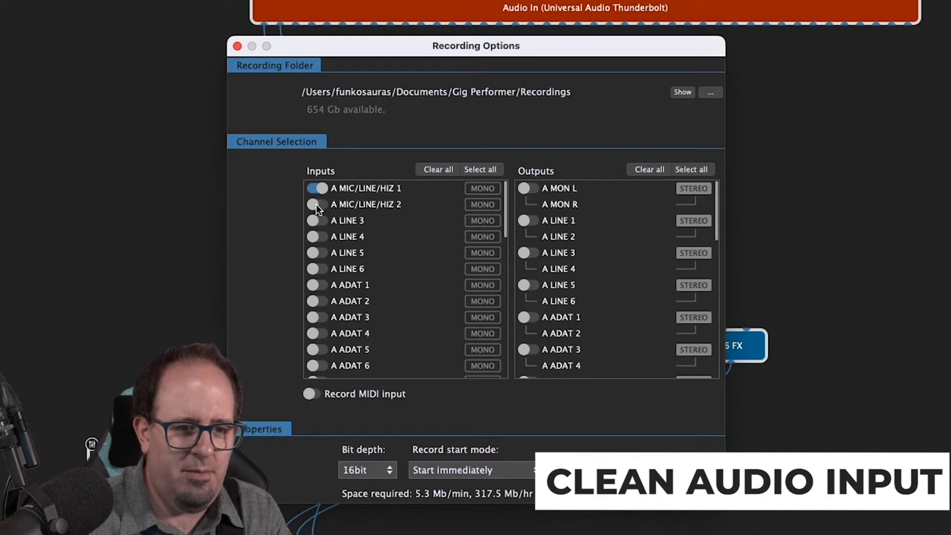
{"action": "left_click", "coordinate": [318, 205]}
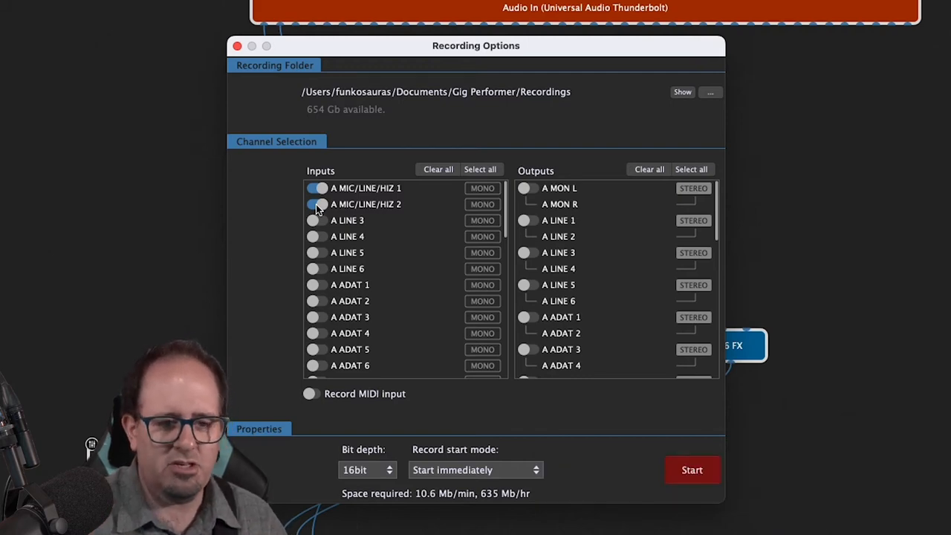
{"action": "mouse_move", "coordinate": [547, 220]}
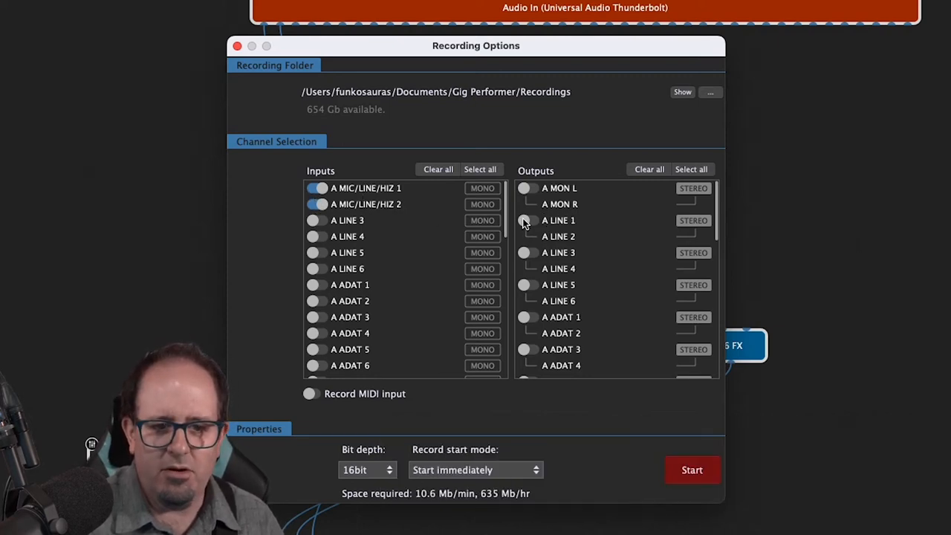
{"action": "mouse_move", "coordinate": [547, 137]}
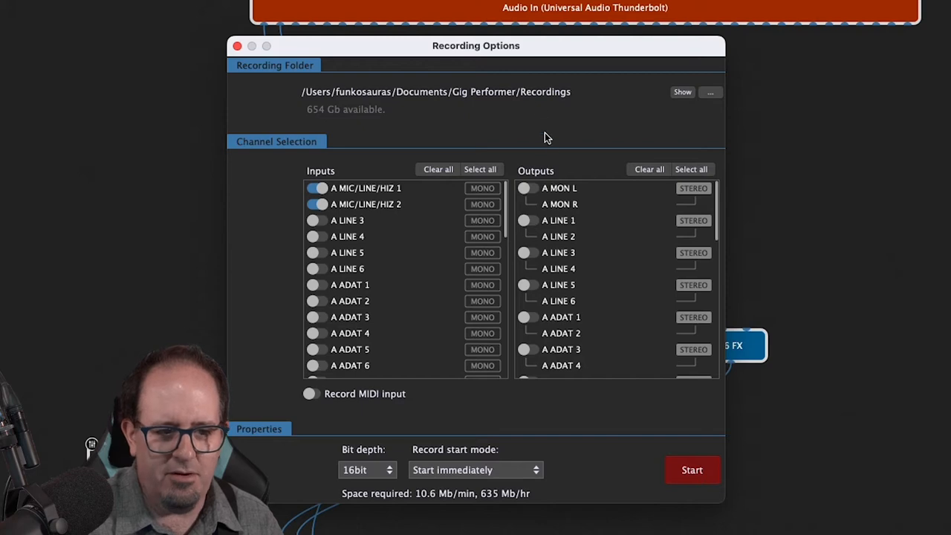
Step: Enable output A LINE 1 and a further output channel for recording (26.5 Mb per minute)
{"action": "left_click_drag", "start_coordinate": [476, 45], "coordinate": [793, 21]}
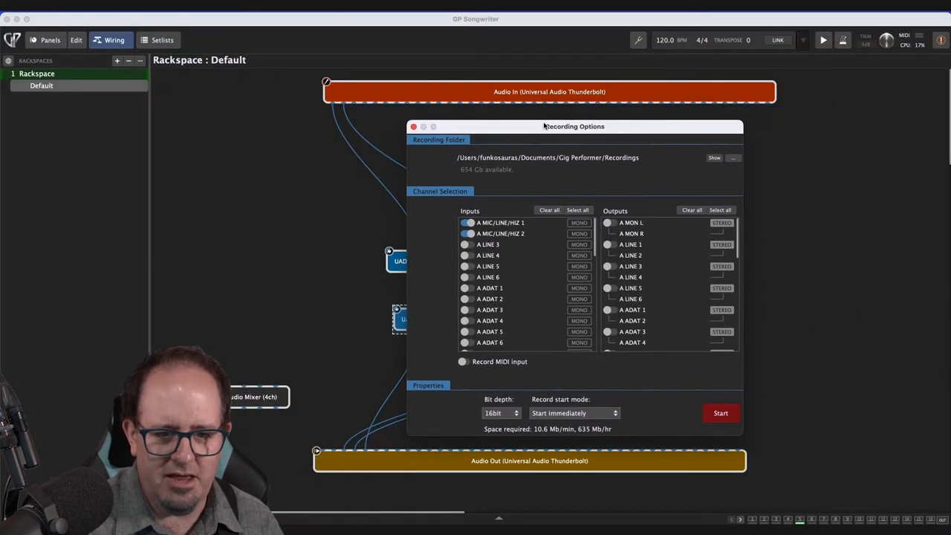
{"action": "left_click", "coordinate": [610, 244]}
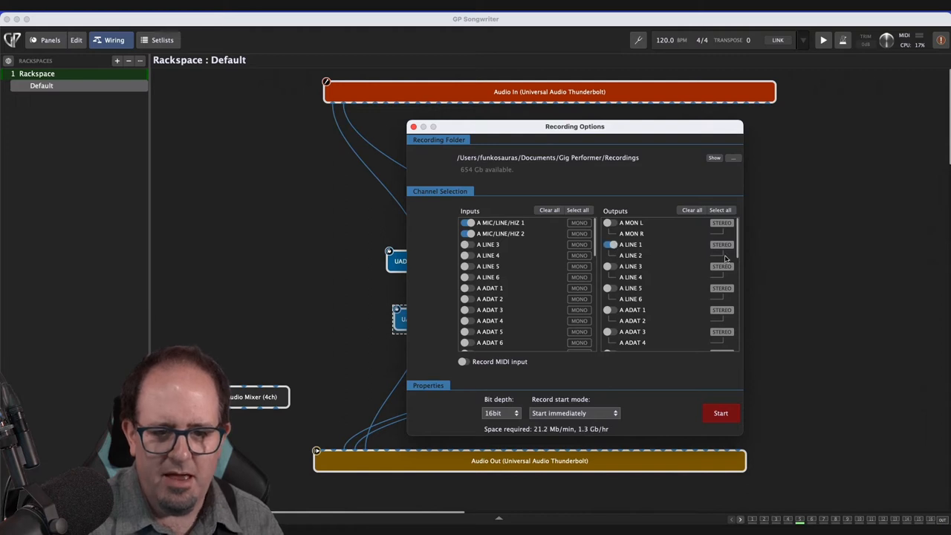
{"action": "mouse_move", "coordinate": [708, 249]}
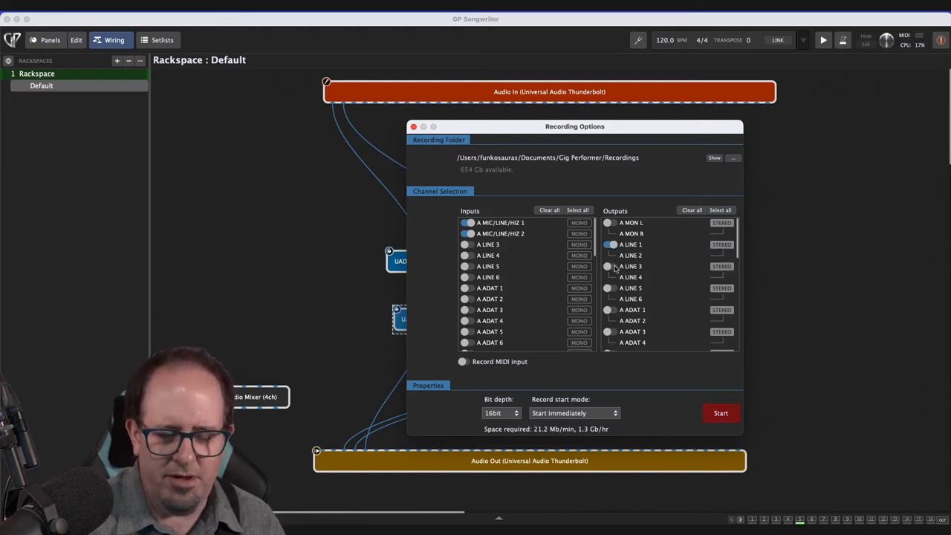
{"action": "mouse_move", "coordinate": [722, 271]}
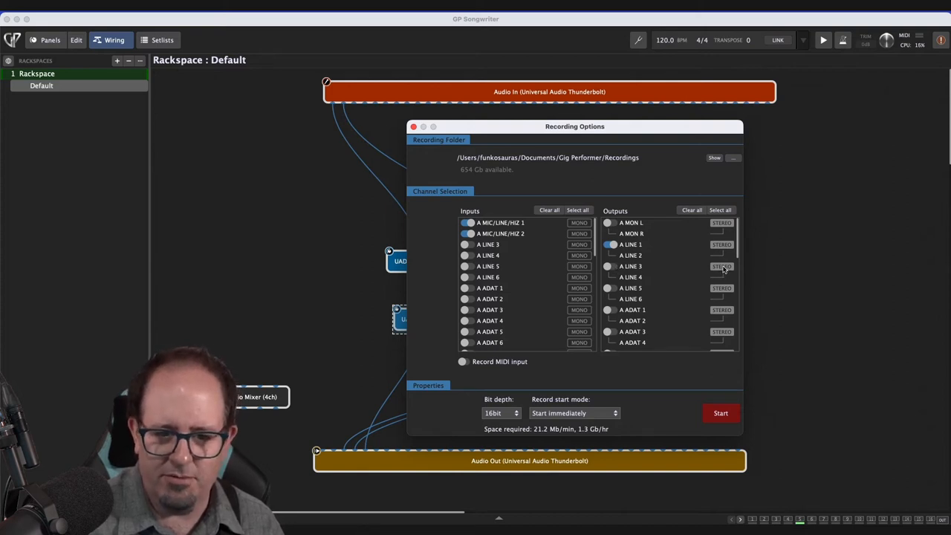
{"action": "left_click", "coordinate": [608, 266]}
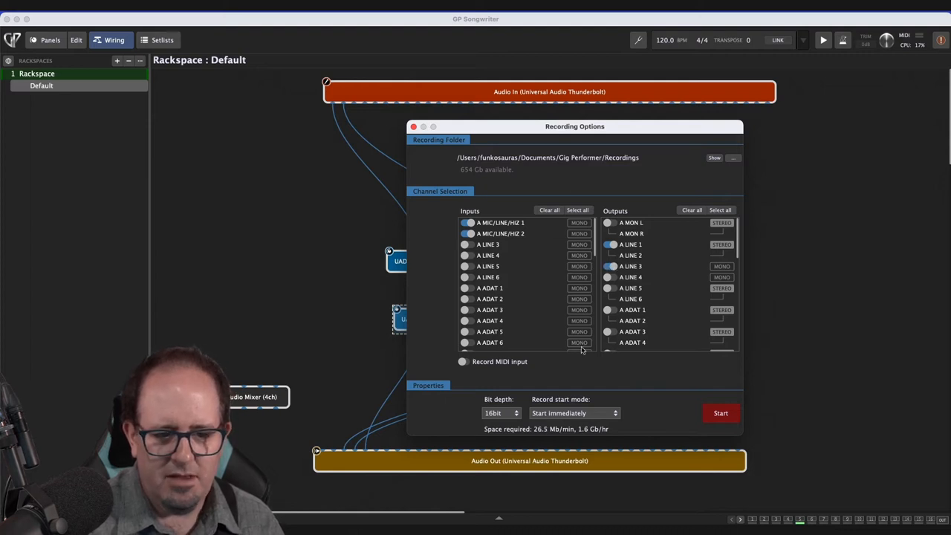
{"action": "mouse_move", "coordinate": [595, 416]}
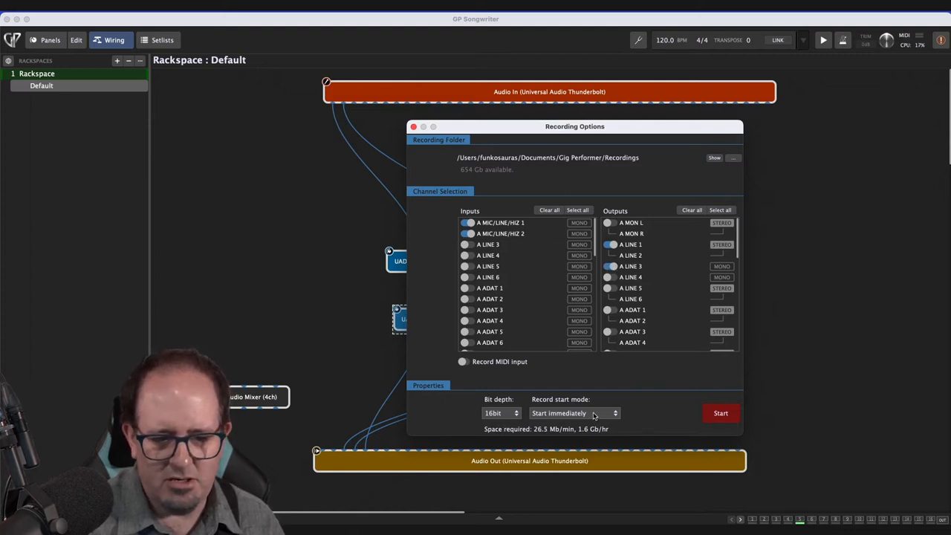
{"action": "mouse_move", "coordinate": [675, 411]}
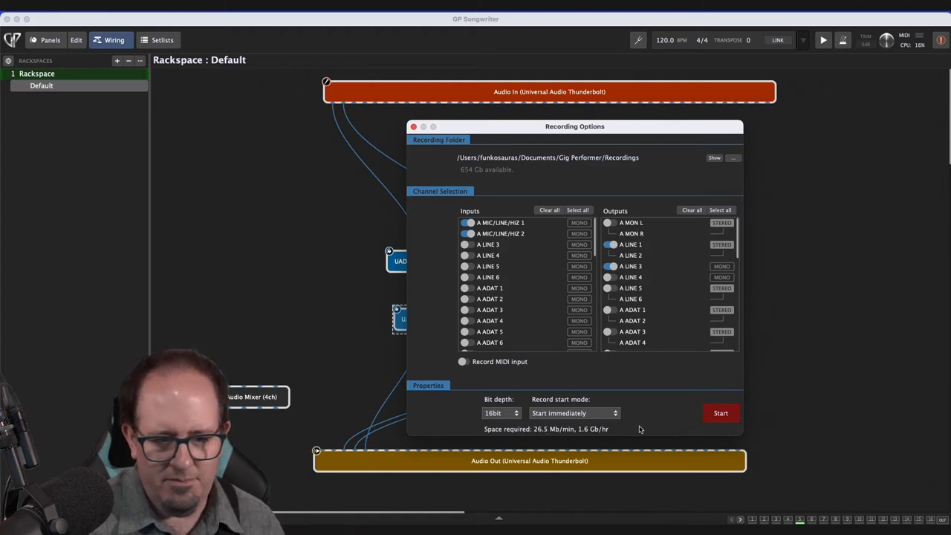
{"action": "mouse_move", "coordinate": [644, 428]}
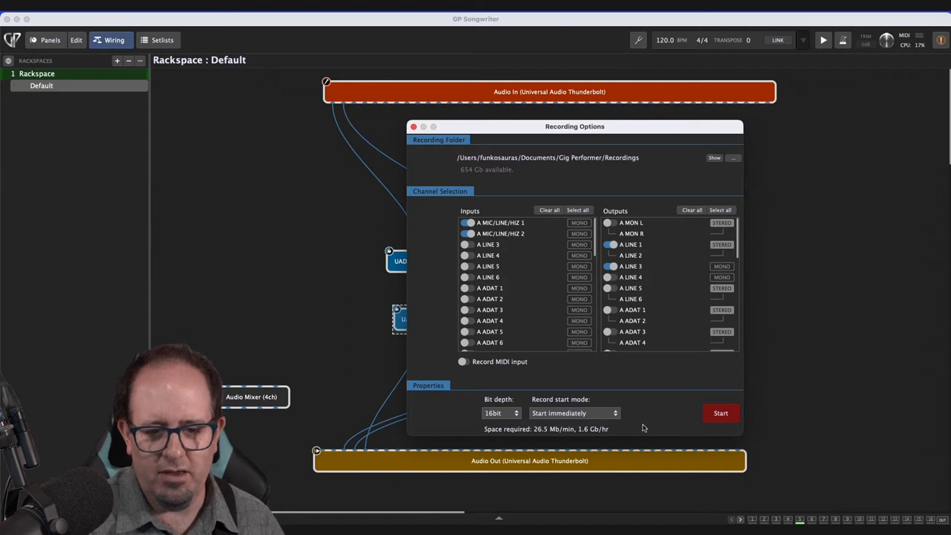
{"action": "mouse_move", "coordinate": [684, 413]}
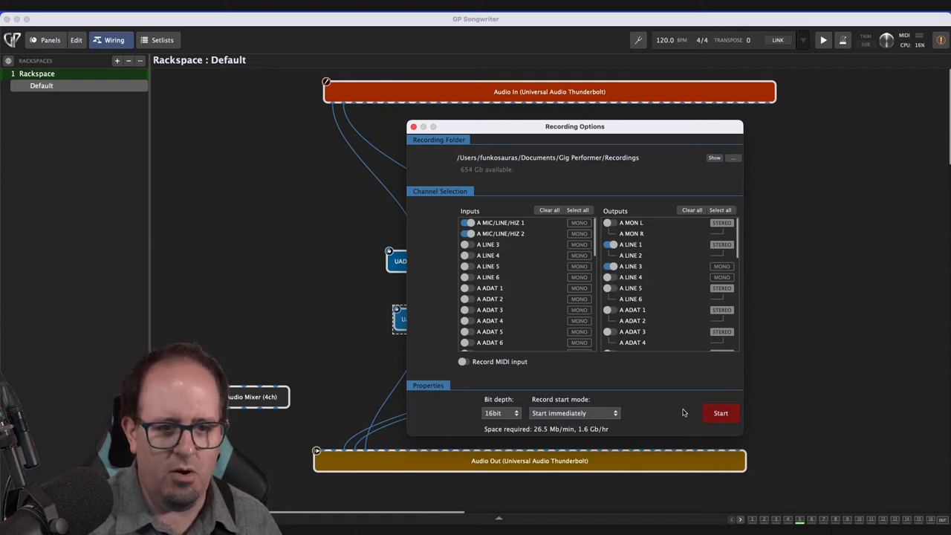
{"action": "mouse_move", "coordinate": [468, 161]}
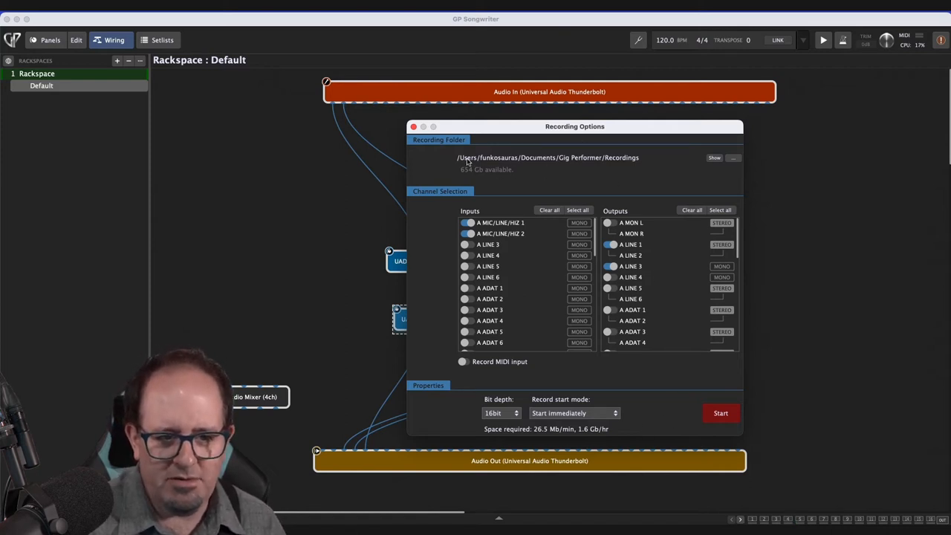
{"action": "mouse_move", "coordinate": [587, 162]}
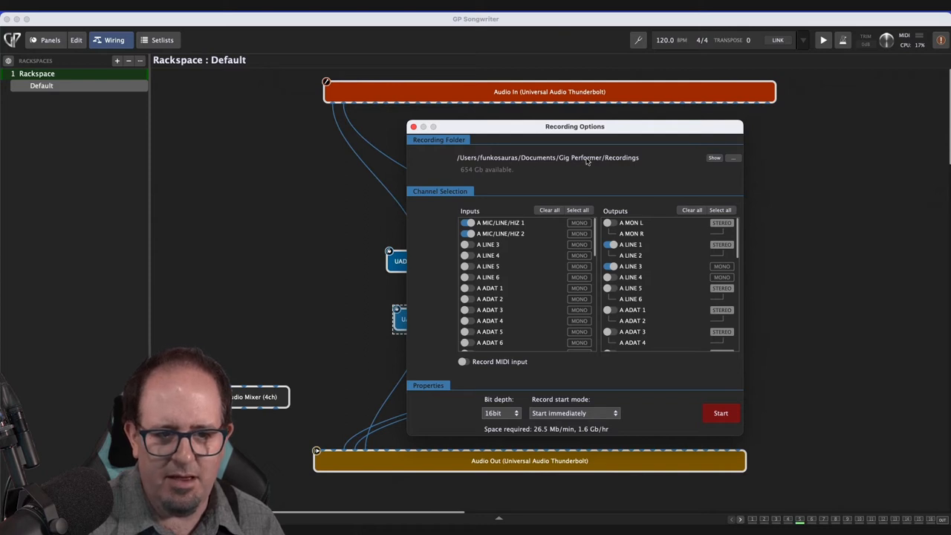
{"action": "mouse_move", "coordinate": [597, 175]}
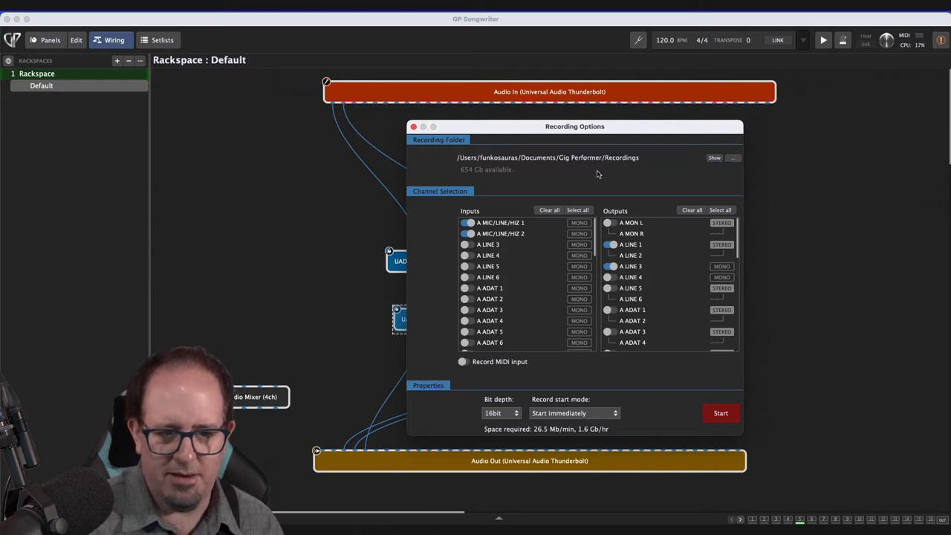
{"action": "mouse_move", "coordinate": [599, 174]}
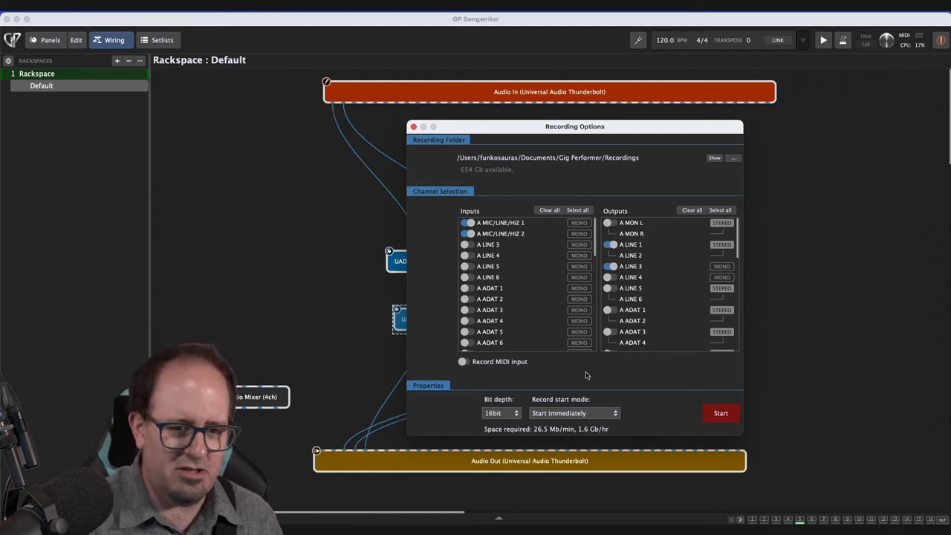
{"action": "mouse_move", "coordinate": [721, 413]}
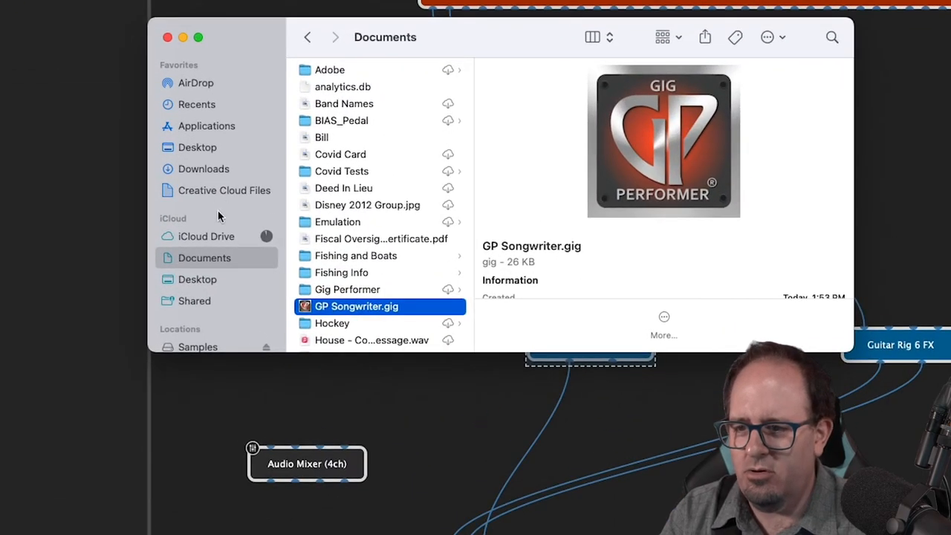
{"action": "mouse_move", "coordinate": [319, 290]}
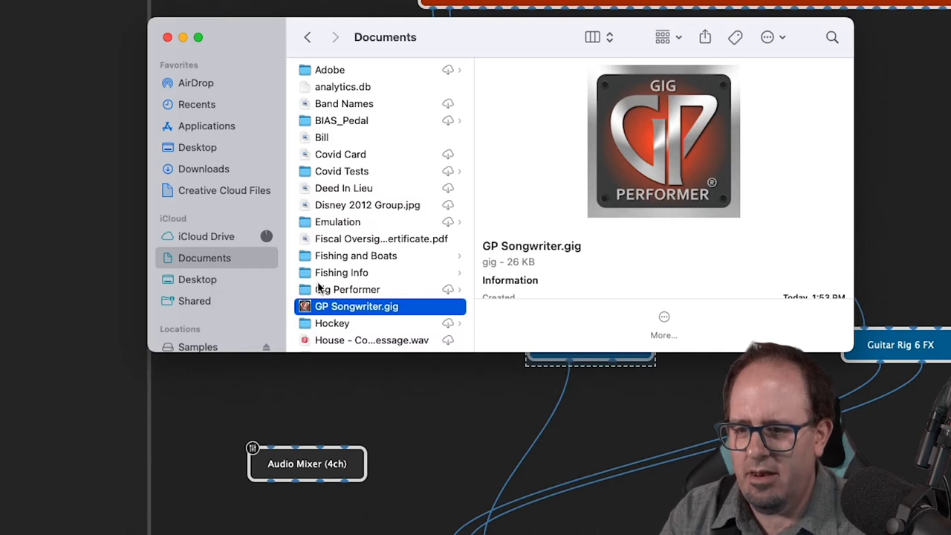
Step: Navigate to Recordings > GP Songwriter > 2022-06-30 at 1404 and select A LINE 1-A LINE 2.wav
{"action": "left_click", "coordinate": [348, 289]}
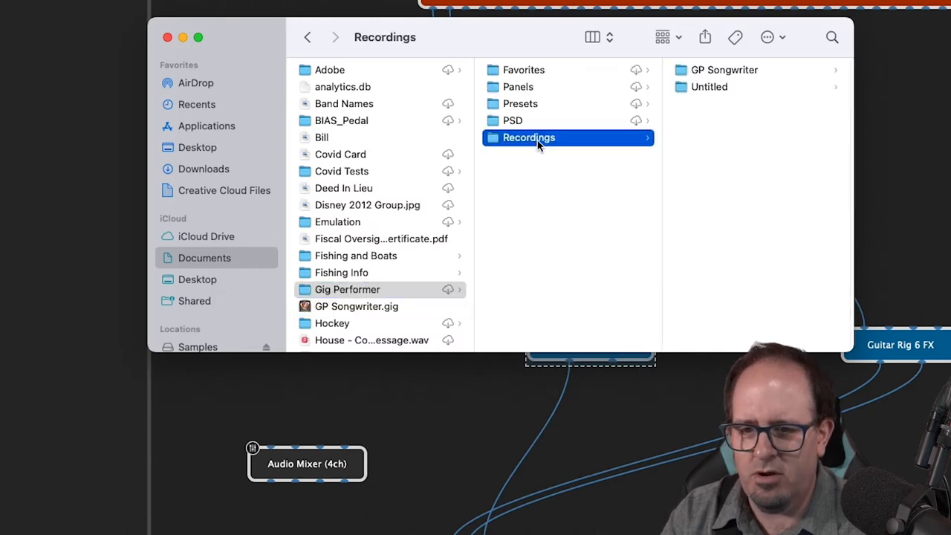
{"action": "mouse_move", "coordinate": [732, 74]}
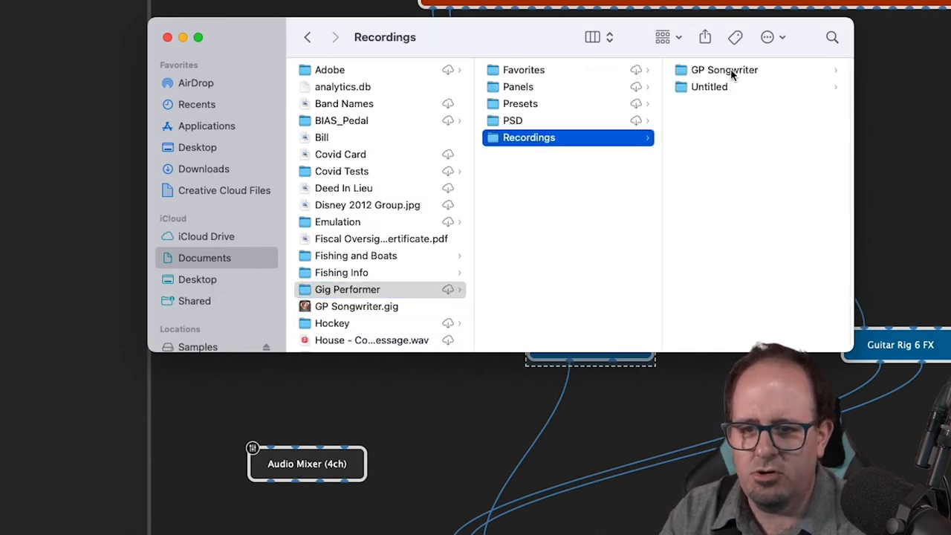
{"action": "left_click", "coordinate": [725, 70]}
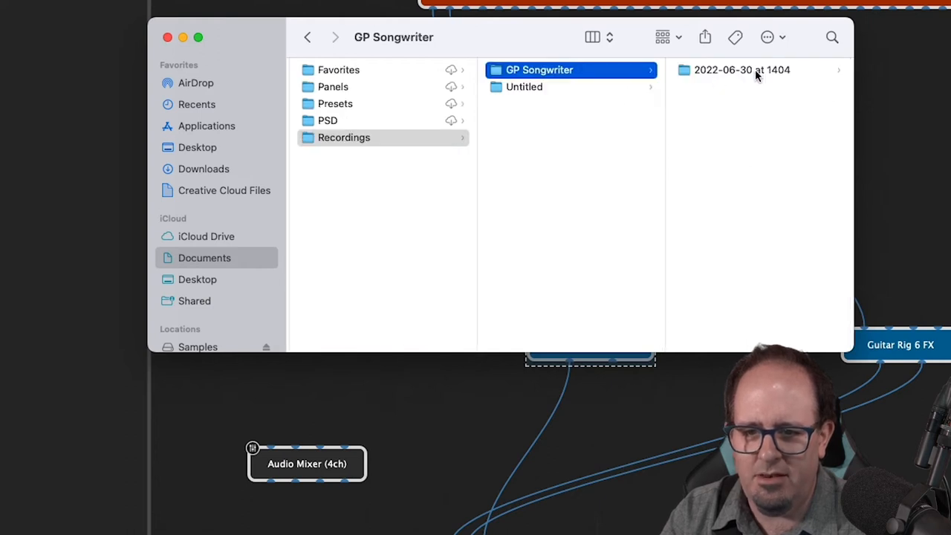
{"action": "left_click", "coordinate": [742, 70]}
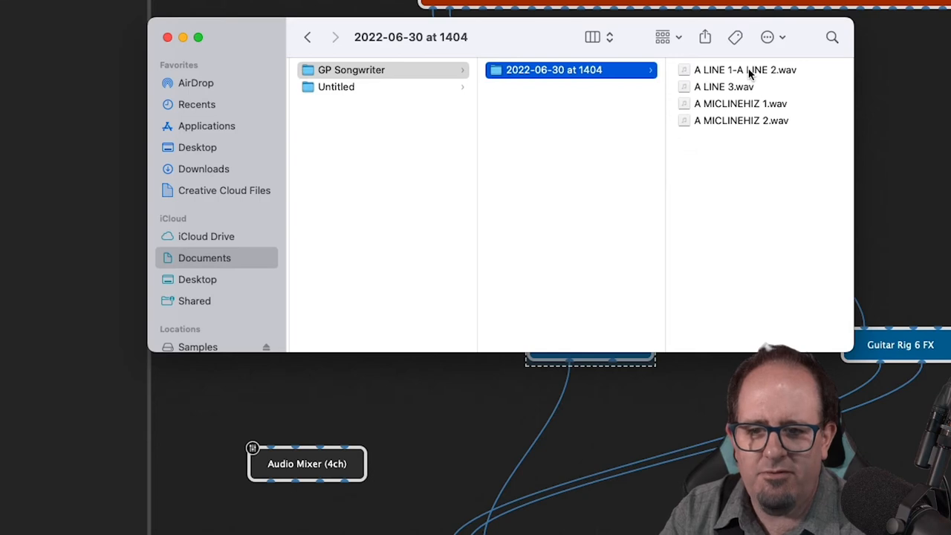
{"action": "left_click", "coordinate": [746, 70]}
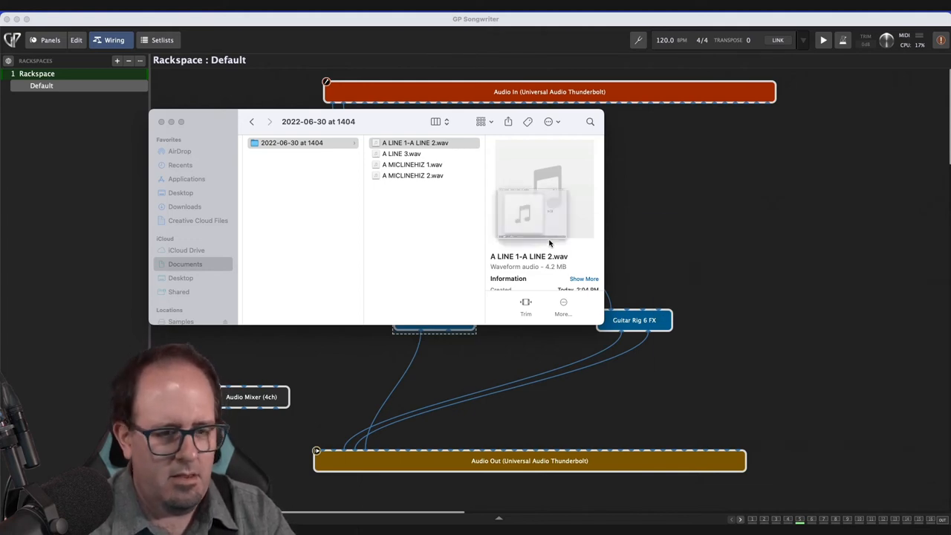
Step: Step through A LINE 3 and A MICLINEHIZ 1, then play A MICLINEHIZ 2.wav in the preview player
{"action": "left_click", "coordinate": [415, 142]}
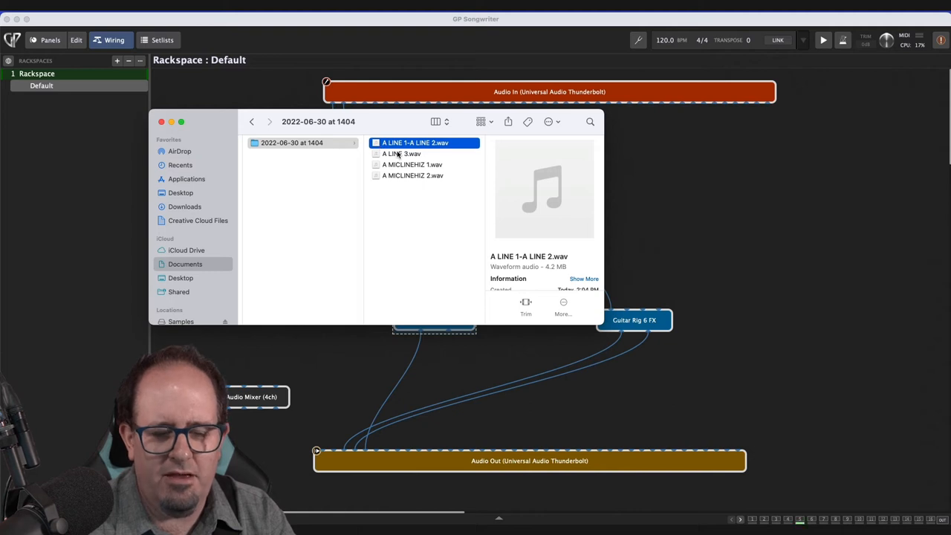
{"action": "left_click", "coordinate": [401, 153]}
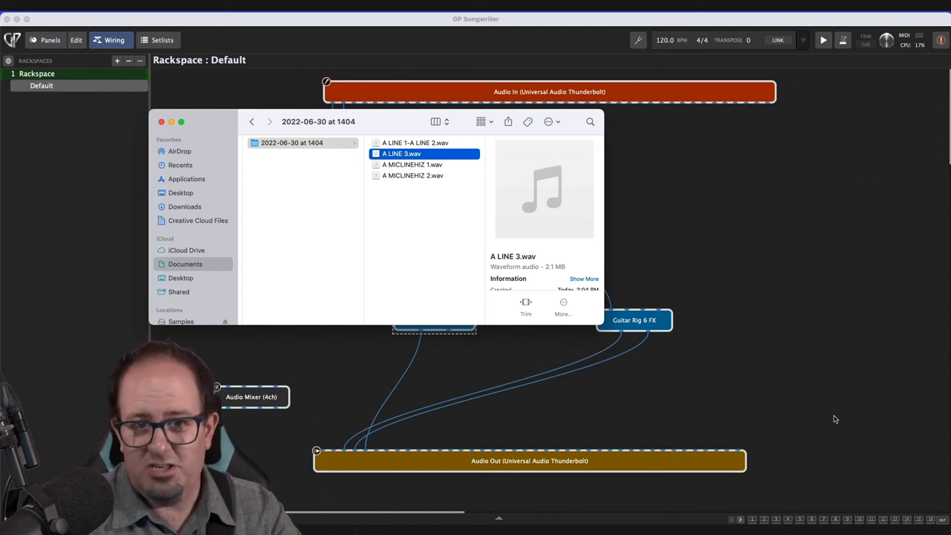
{"action": "mouse_move", "coordinate": [467, 273]}
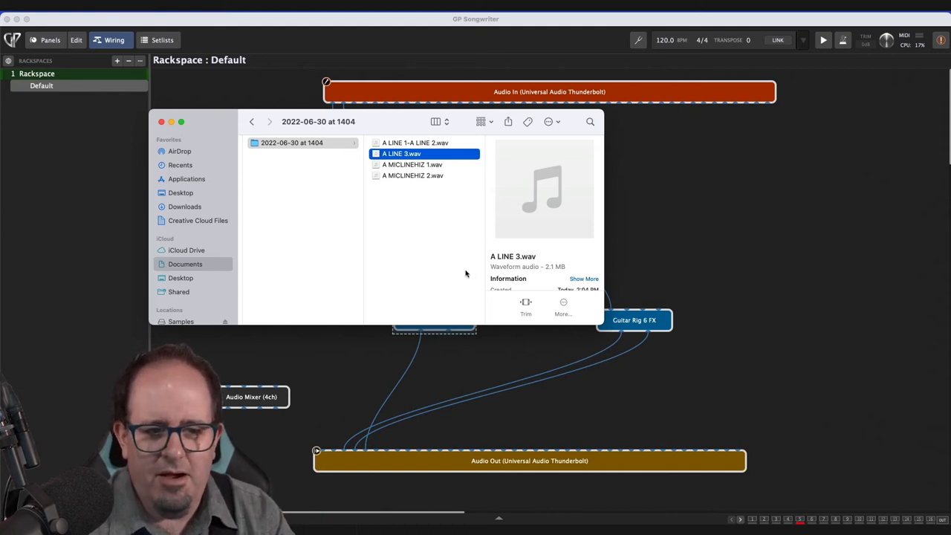
{"action": "mouse_move", "coordinate": [413, 178]}
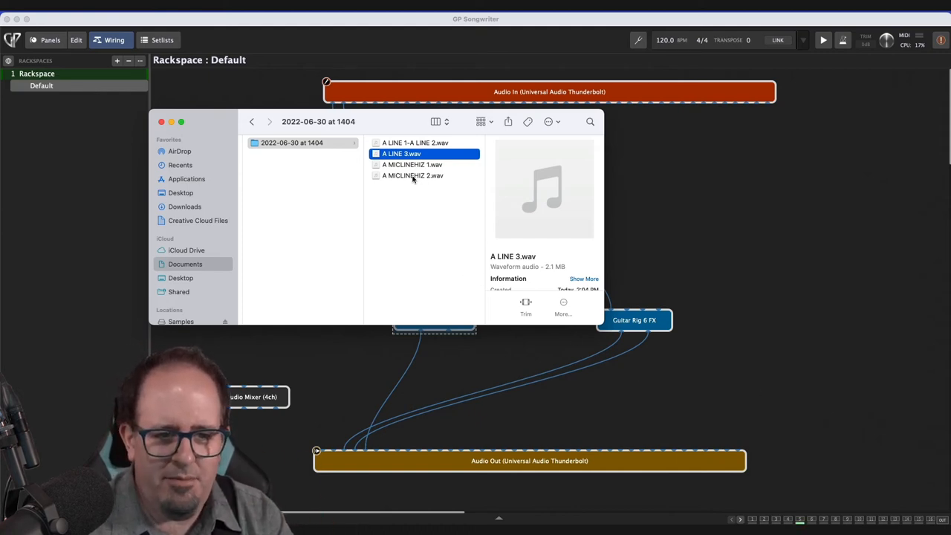
{"action": "left_click", "coordinate": [413, 163]}
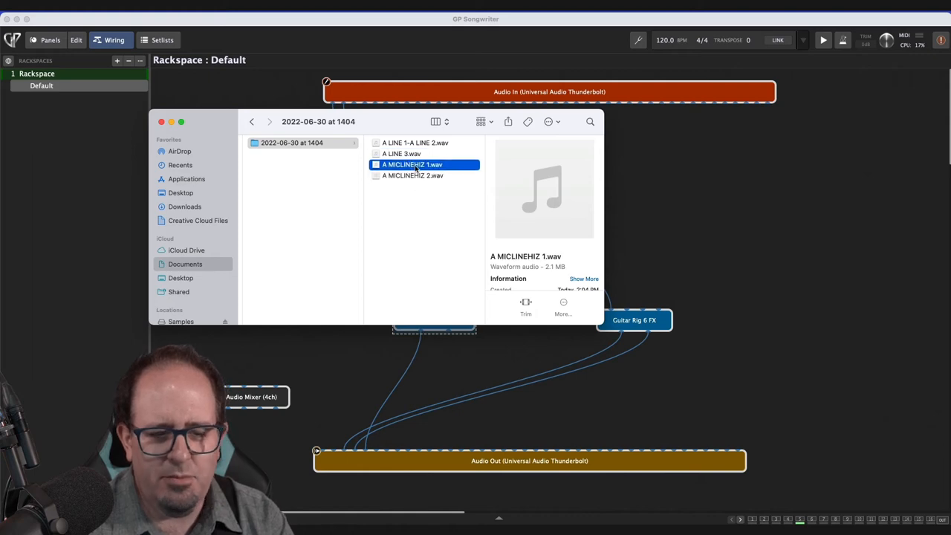
{"action": "mouse_move", "coordinate": [511, 313]}
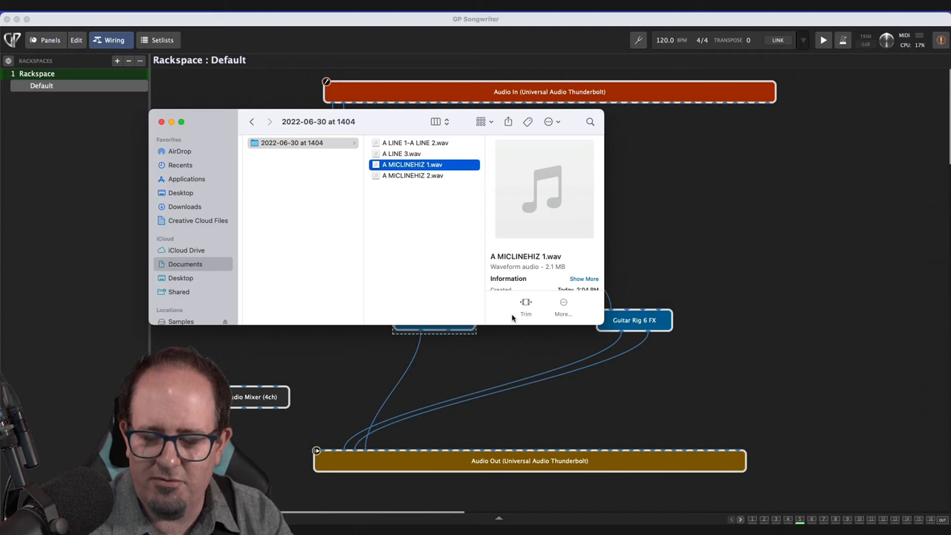
{"action": "mouse_move", "coordinate": [513, 331]}
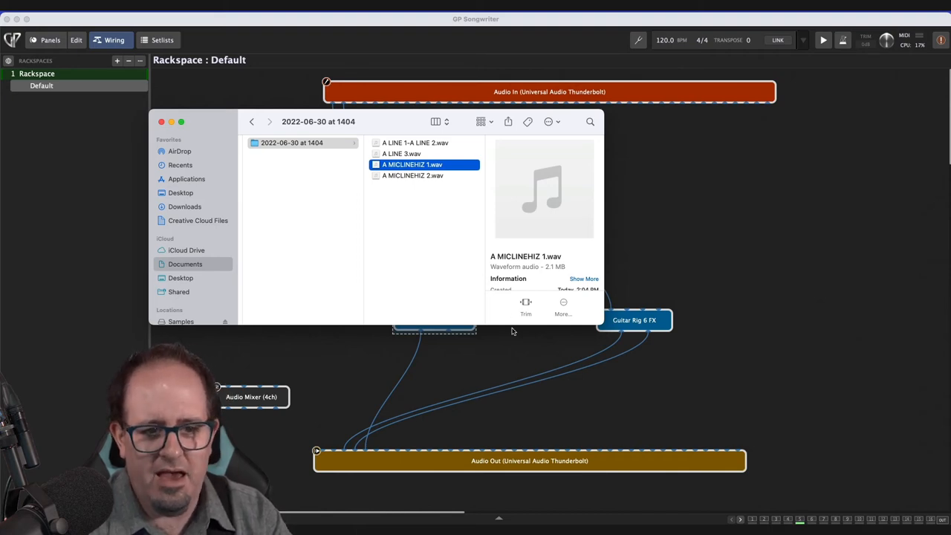
{"action": "mouse_move", "coordinate": [419, 250]}
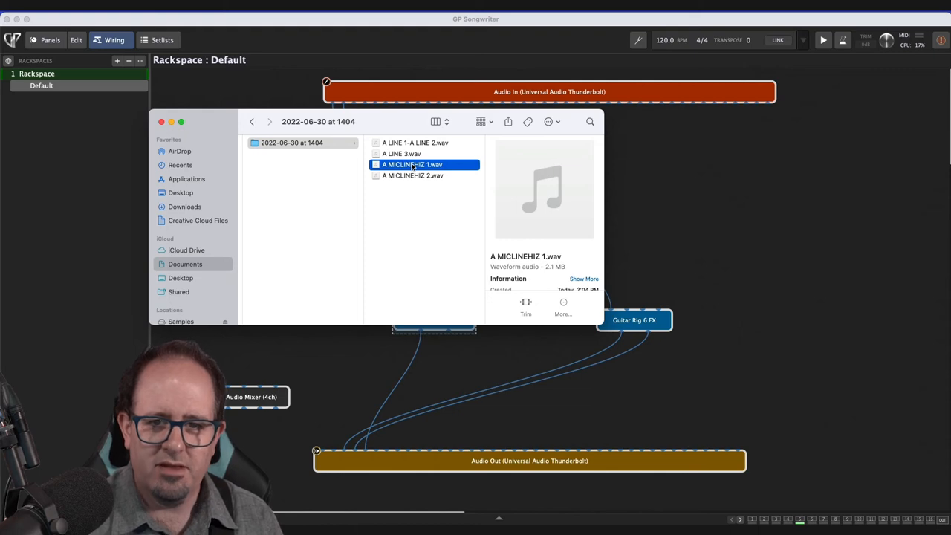
{"action": "left_click", "coordinate": [413, 175]}
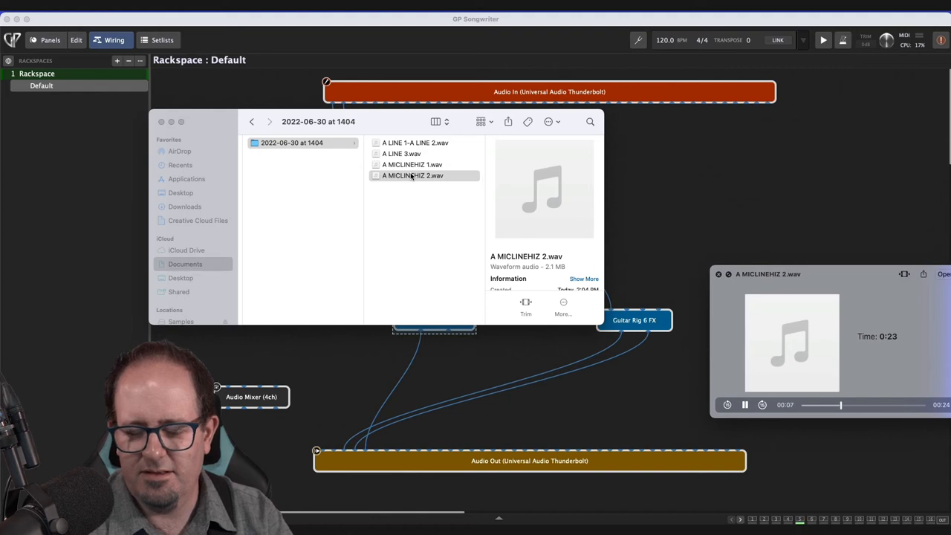
Step: Stop the A MICLINEHIZ 2.wav preview playback
{"action": "left_click", "coordinate": [413, 176]}
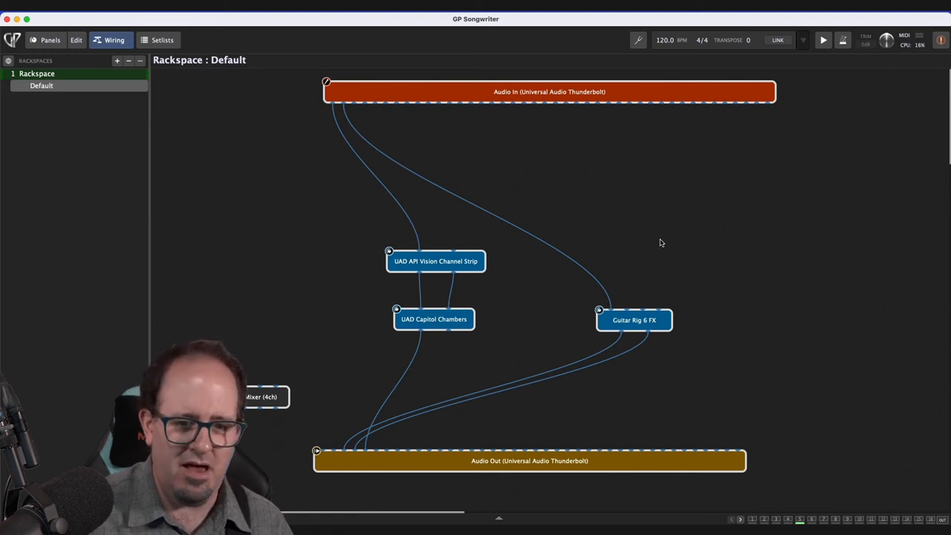
{"action": "mouse_move", "coordinate": [644, 305]}
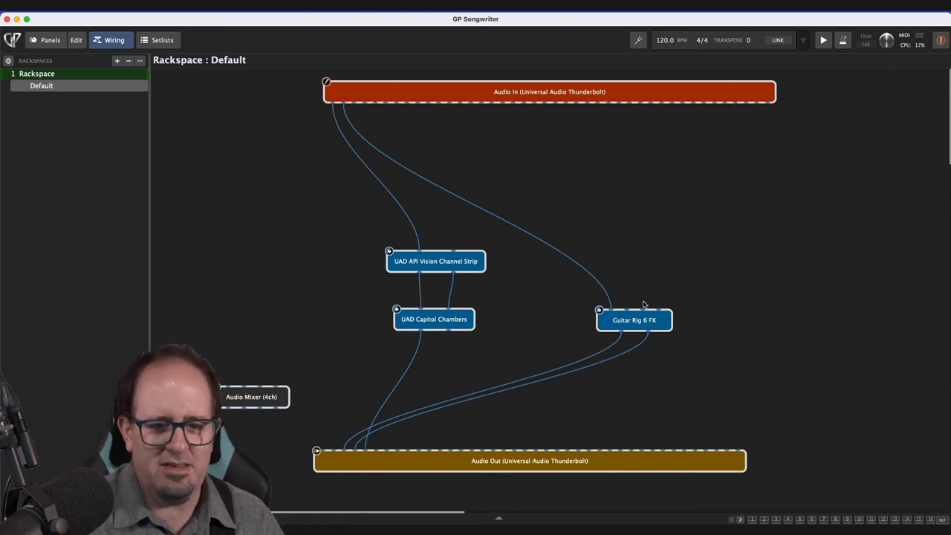
Step: Tidy the Guitar Rig 6 FX block position and close the Audio Mixer control window
{"action": "left_click_drag", "start_coordinate": [633, 319], "coordinate": [618, 296]}
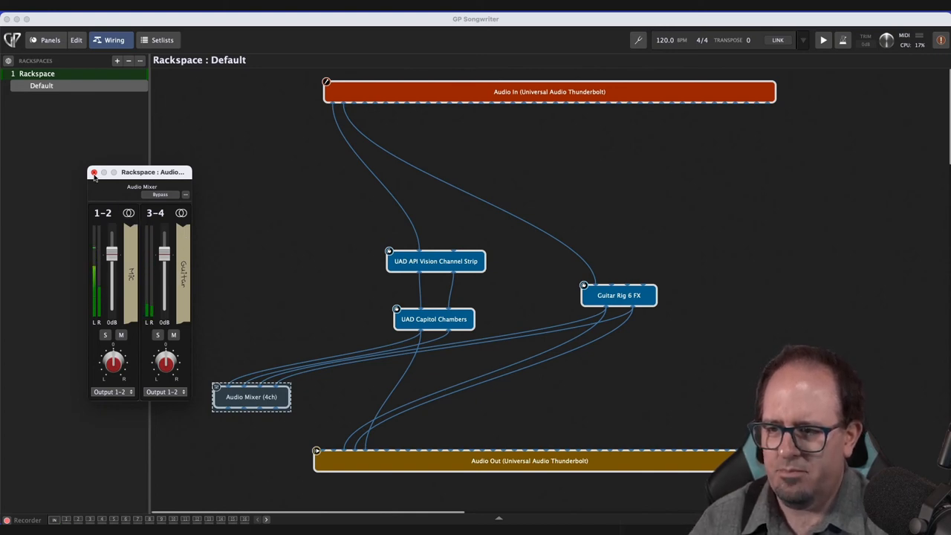
{"action": "left_click", "coordinate": [96, 172]}
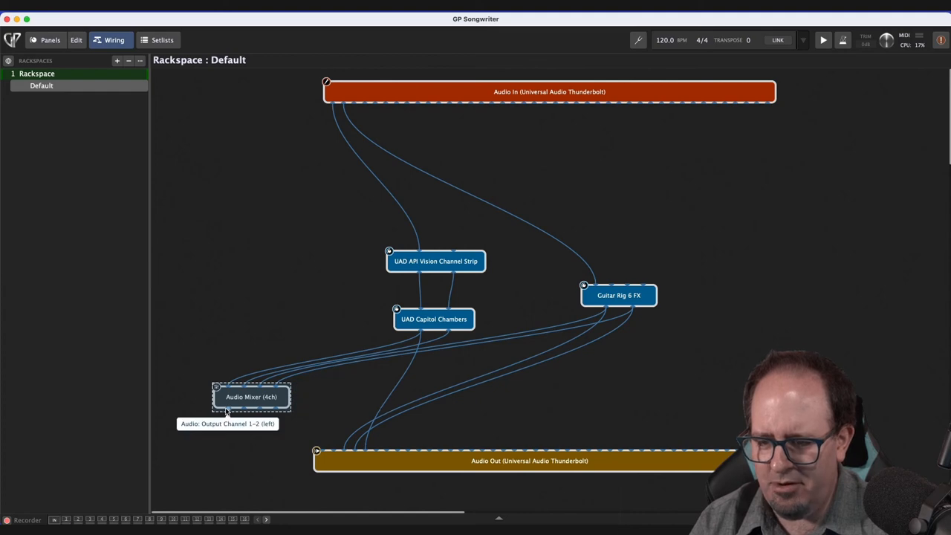
{"action": "mouse_move", "coordinate": [318, 451]}
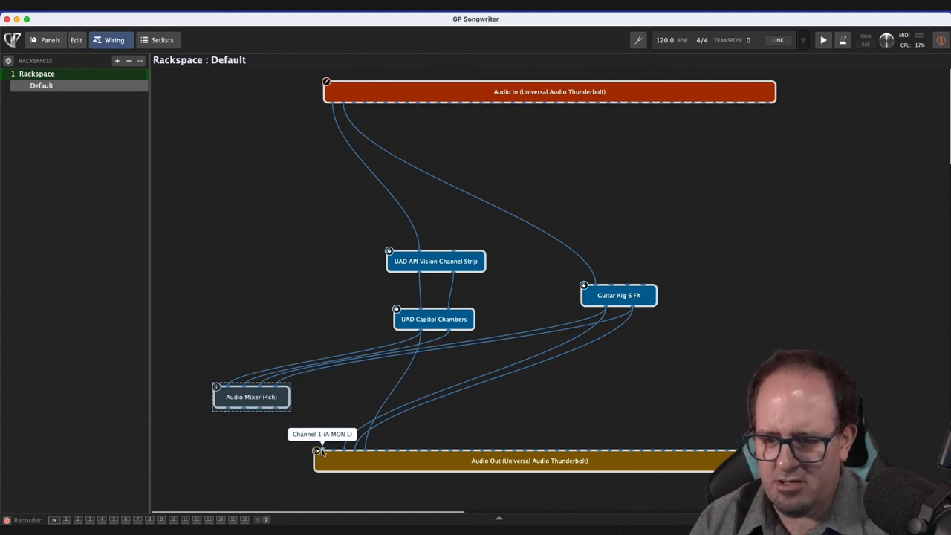
{"action": "mouse_move", "coordinate": [281, 414]}
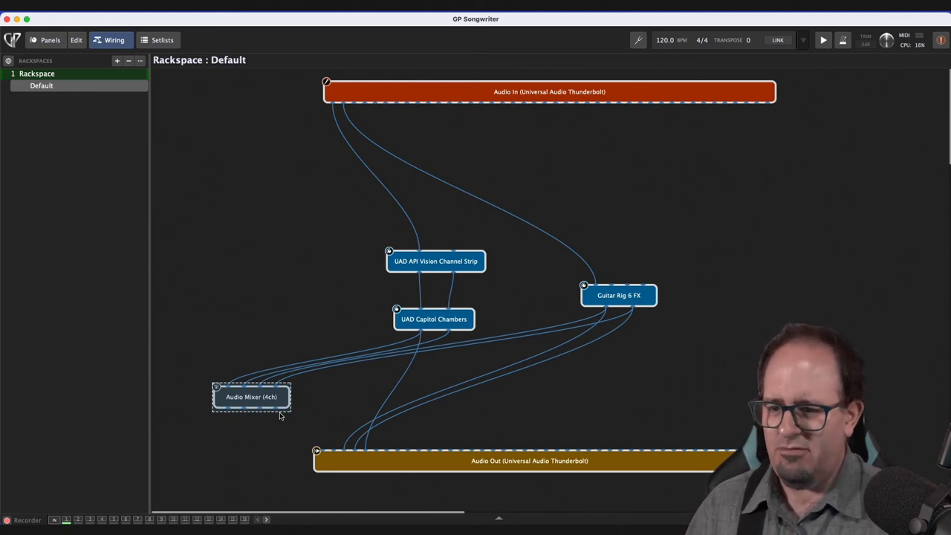
Step: Move the Audio Mixer (4ch) block toward the centre of the wiring layout
{"action": "left_click_drag", "start_coordinate": [250, 397], "coordinate": [301, 379]}
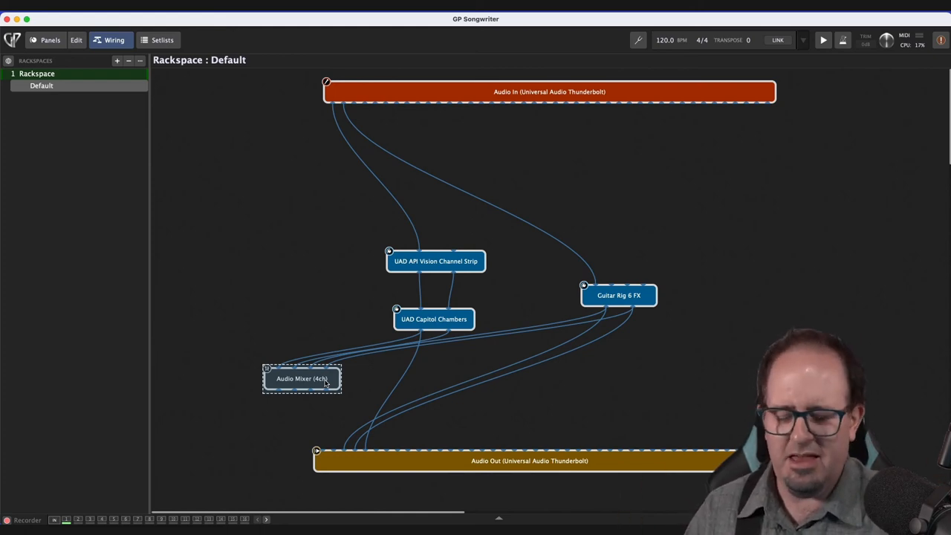
{"action": "mouse_move", "coordinate": [290, 399]}
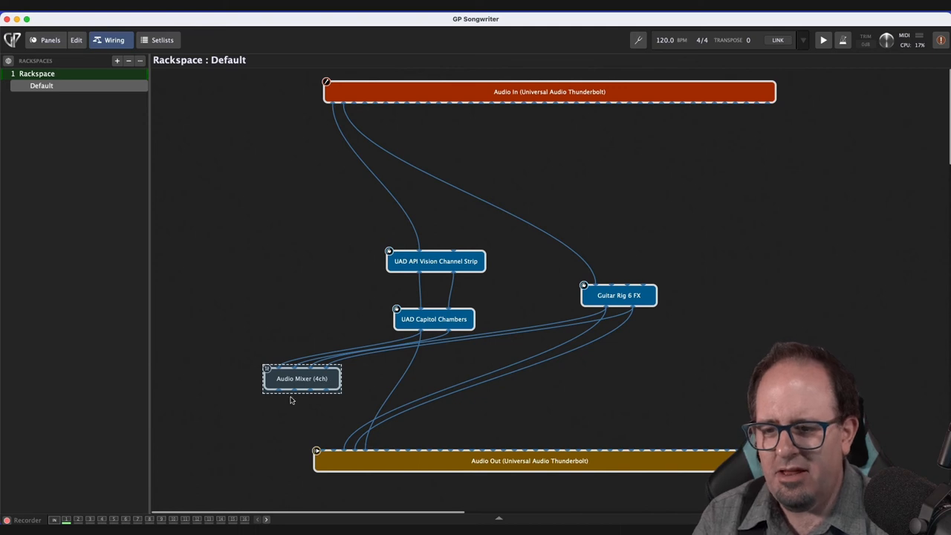
{"action": "mouse_move", "coordinate": [285, 418]}
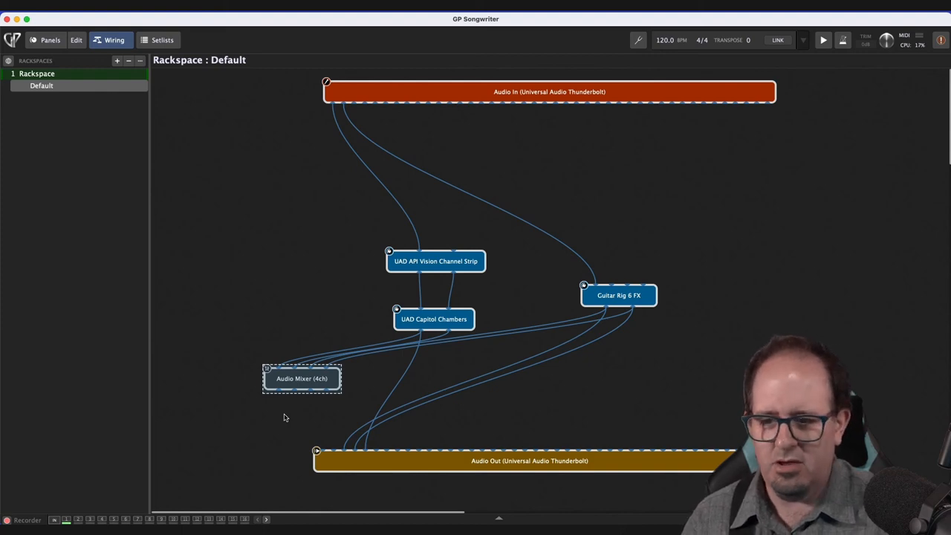
{"action": "mouse_move", "coordinate": [317, 452]}
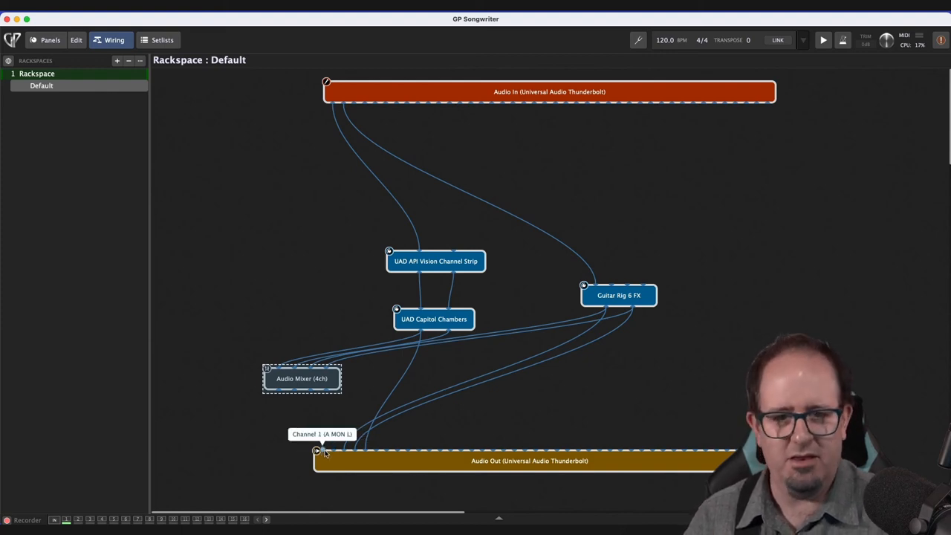
{"action": "mouse_move", "coordinate": [324, 404]}
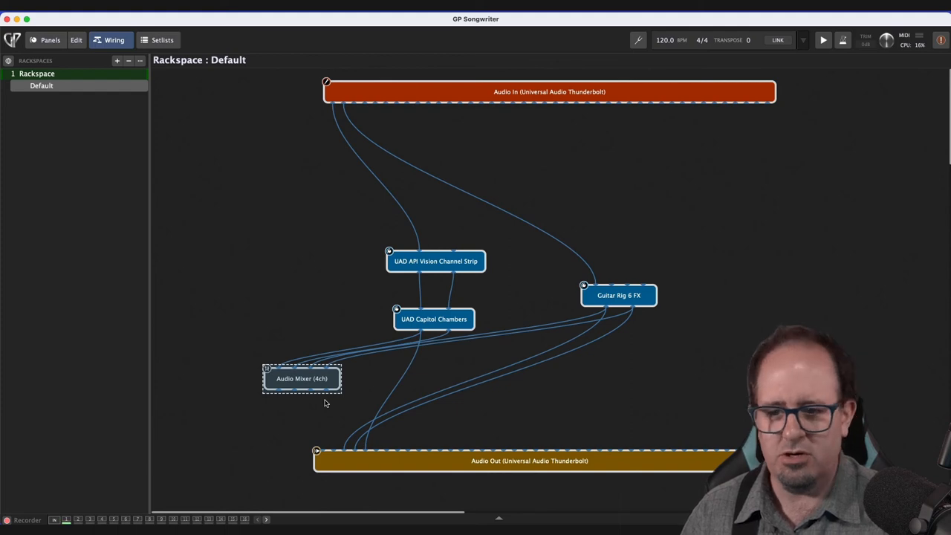
{"action": "mouse_move", "coordinate": [315, 450]}
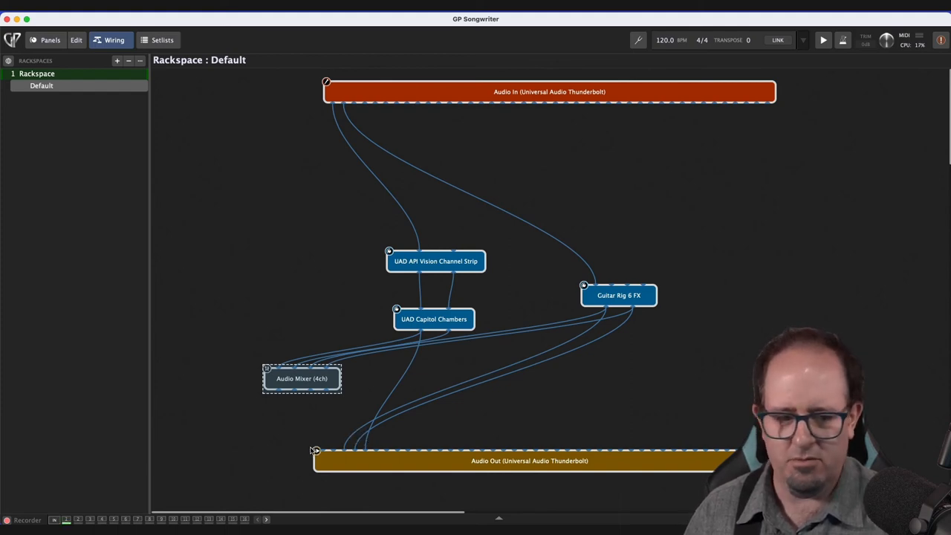
{"action": "mouse_move", "coordinate": [300, 427]}
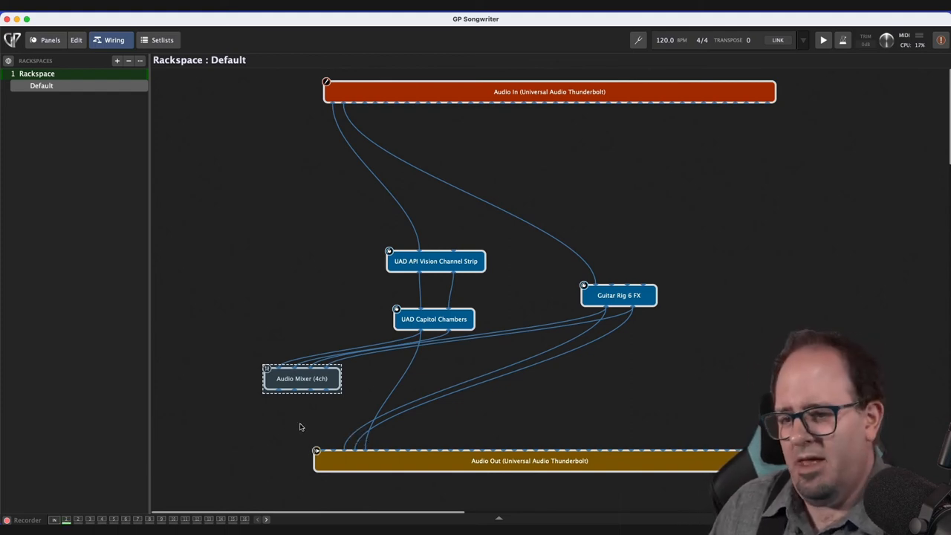
{"action": "mouse_move", "coordinate": [312, 407]}
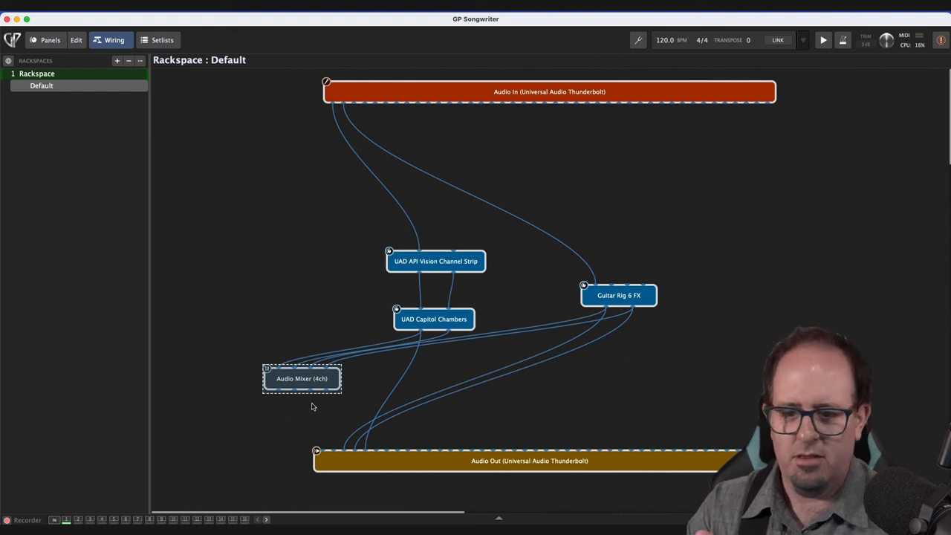
{"action": "mouse_move", "coordinate": [360, 449]}
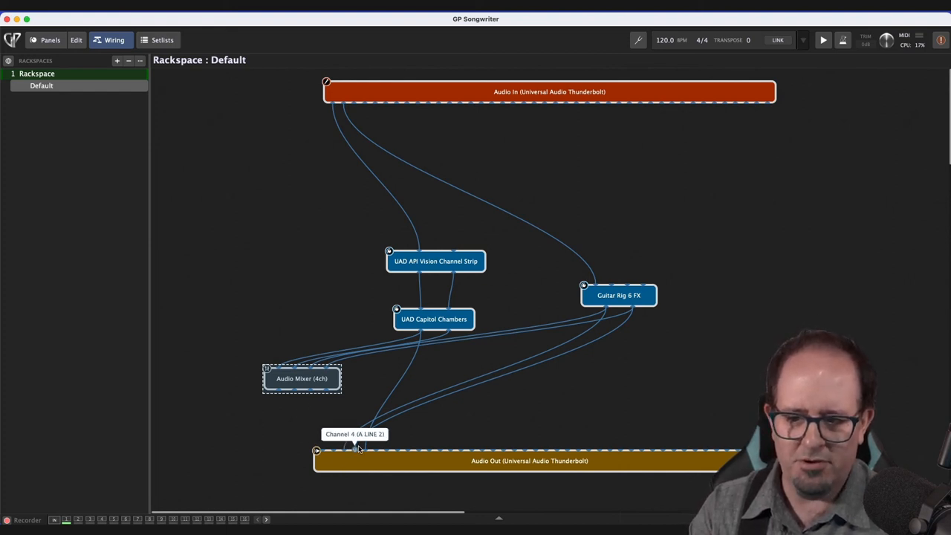
{"action": "mouse_move", "coordinate": [280, 394]}
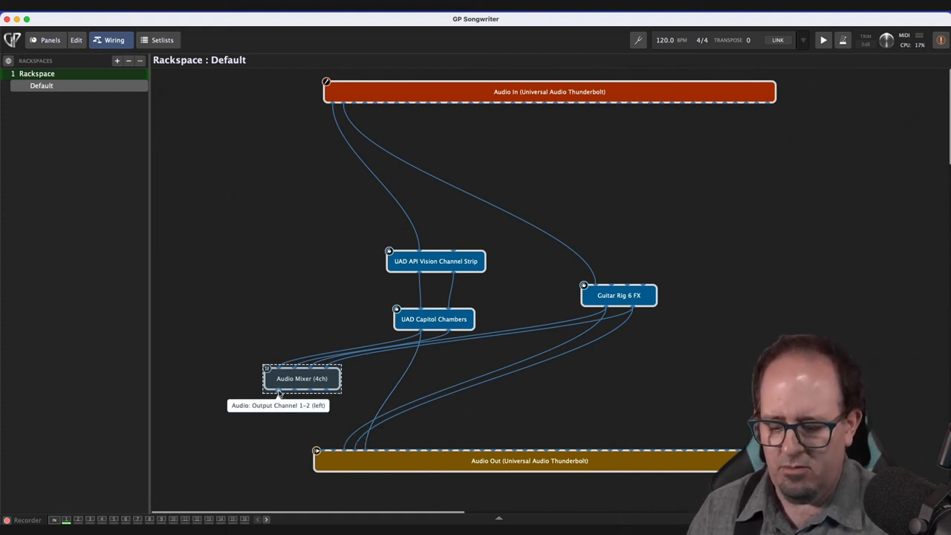
{"action": "mouse_move", "coordinate": [324, 387]}
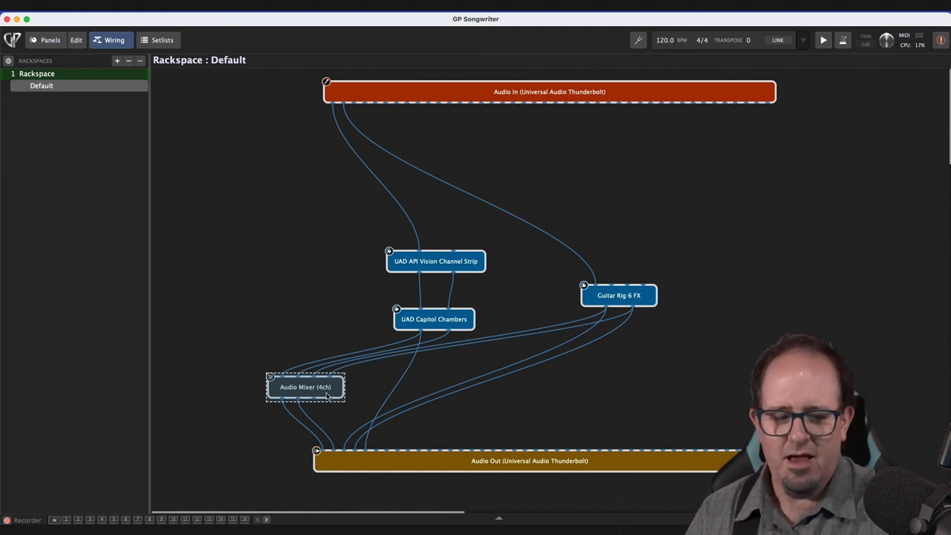
Step: Nudge the Audio Mixer block slightly left and switch to the rackspace's front panel
{"action": "left_click_drag", "start_coordinate": [306, 387], "coordinate": [301, 384]}
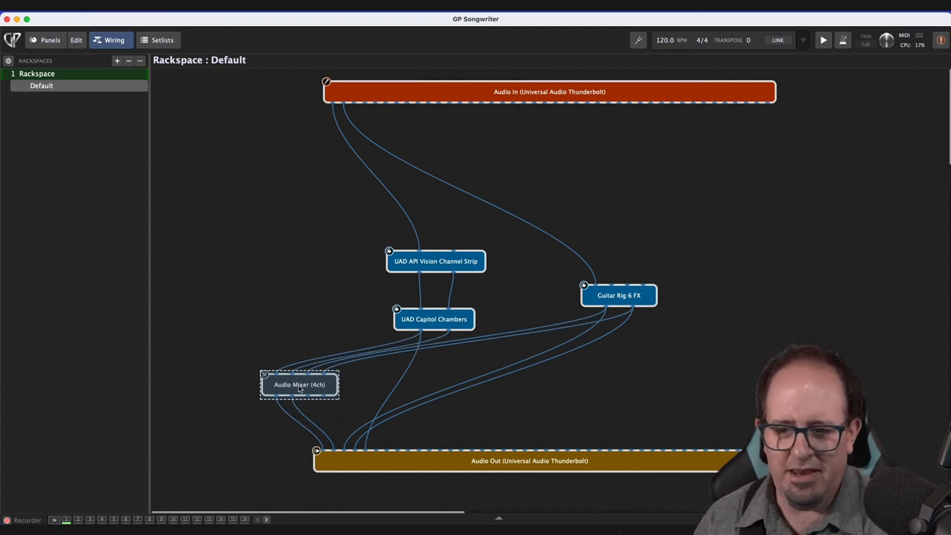
{"action": "left_click_drag", "start_coordinate": [300, 383], "coordinate": [291, 384]}
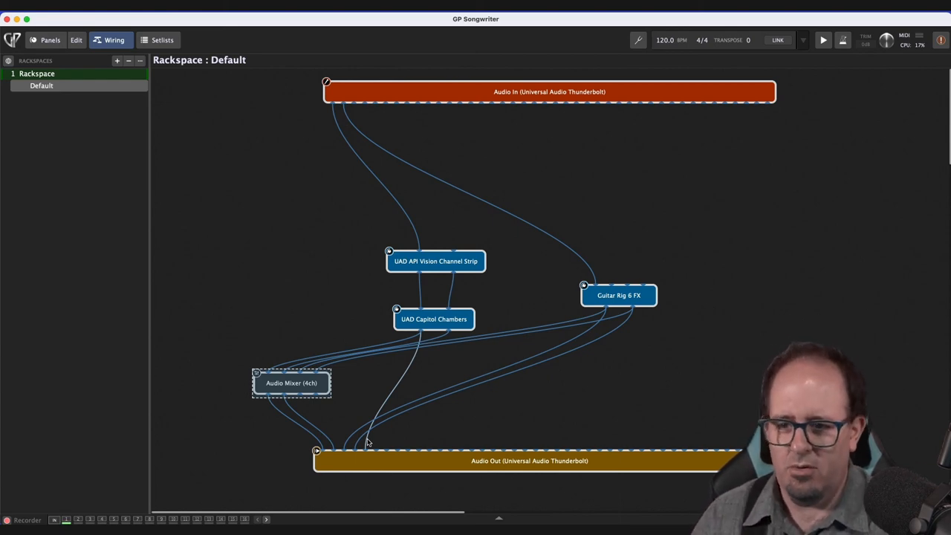
{"action": "left_click", "coordinate": [44, 40]}
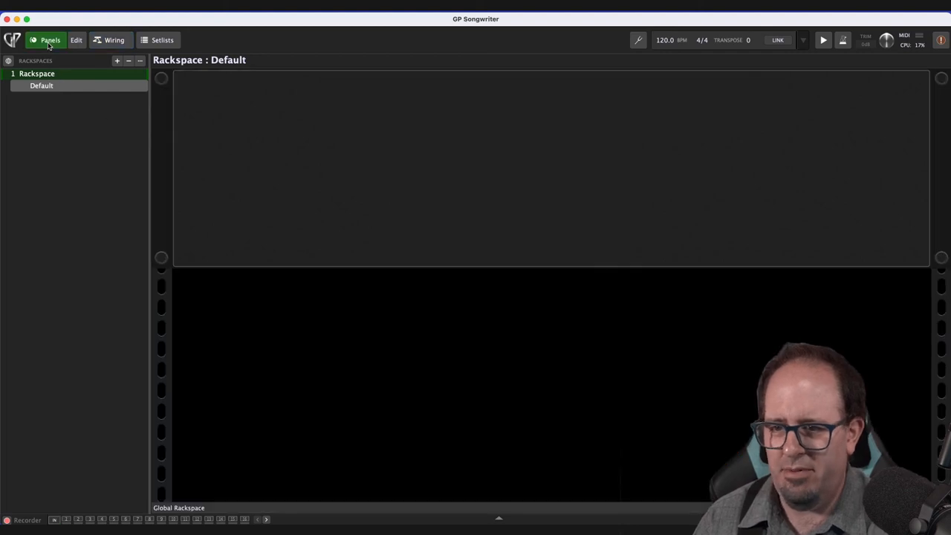
Step: Enter panel edit mode and place a Blue Knob on the front panel
{"action": "left_click", "coordinate": [77, 40]}
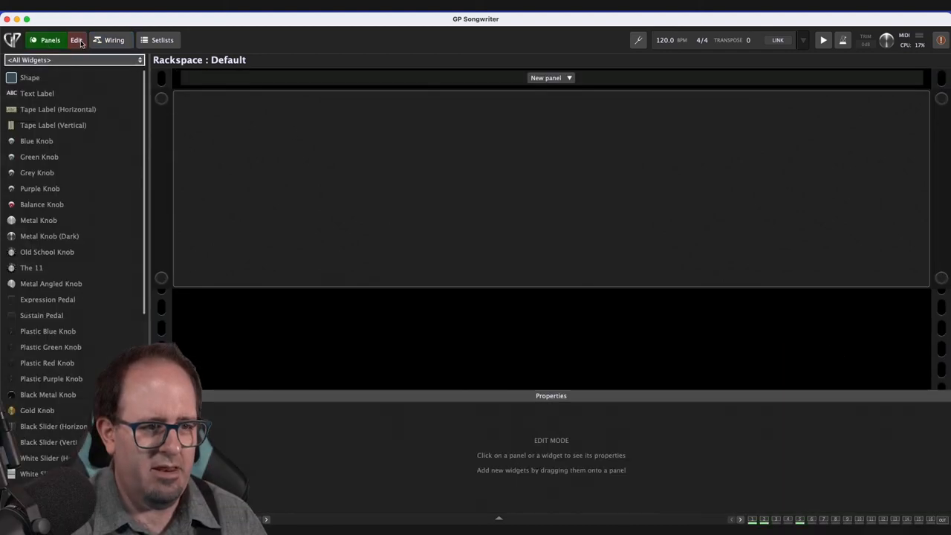
{"action": "left_click_drag", "start_coordinate": [36, 140], "coordinate": [339, 184]}
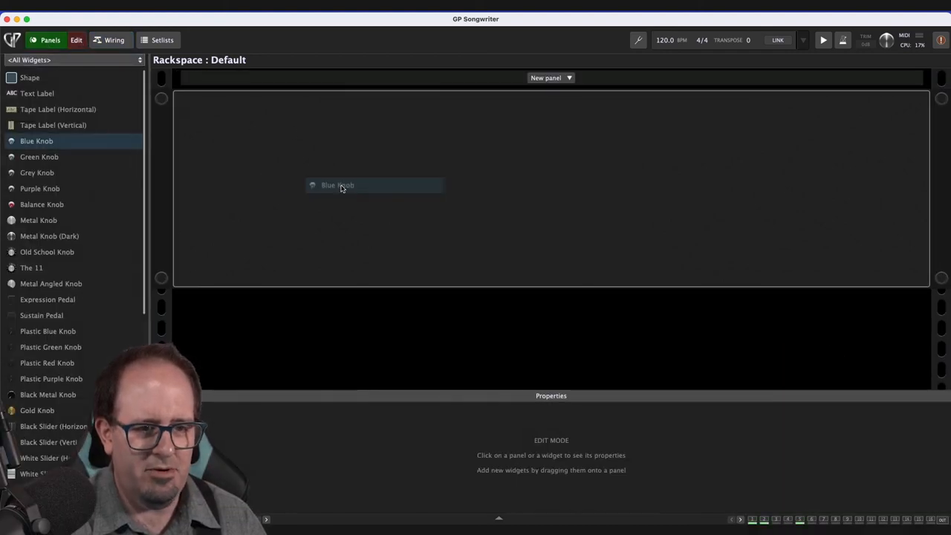
{"action": "left_click_drag", "start_coordinate": [36, 140], "coordinate": [363, 205]}
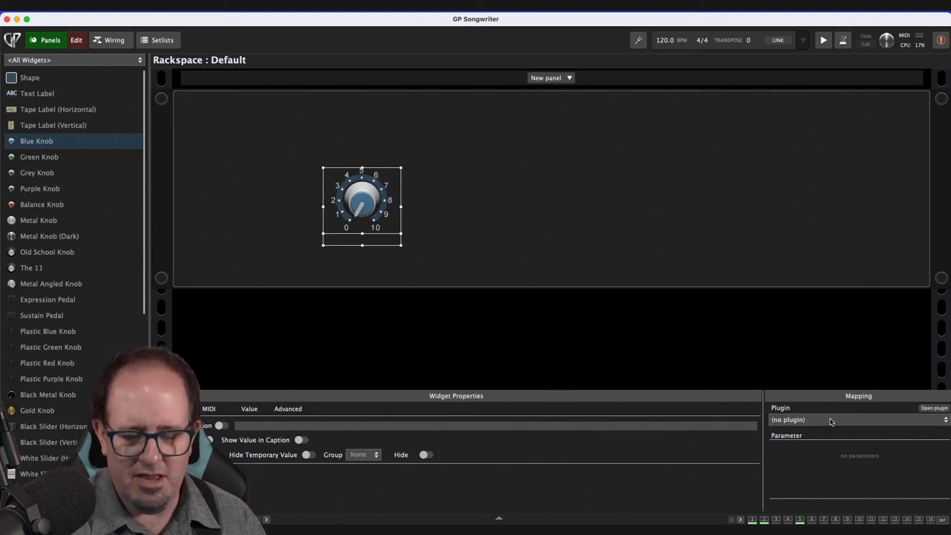
Step: Map the knob to Audio Mixer (4ch) Mic output and finish panel editing
{"action": "left_click", "coordinate": [859, 419]}
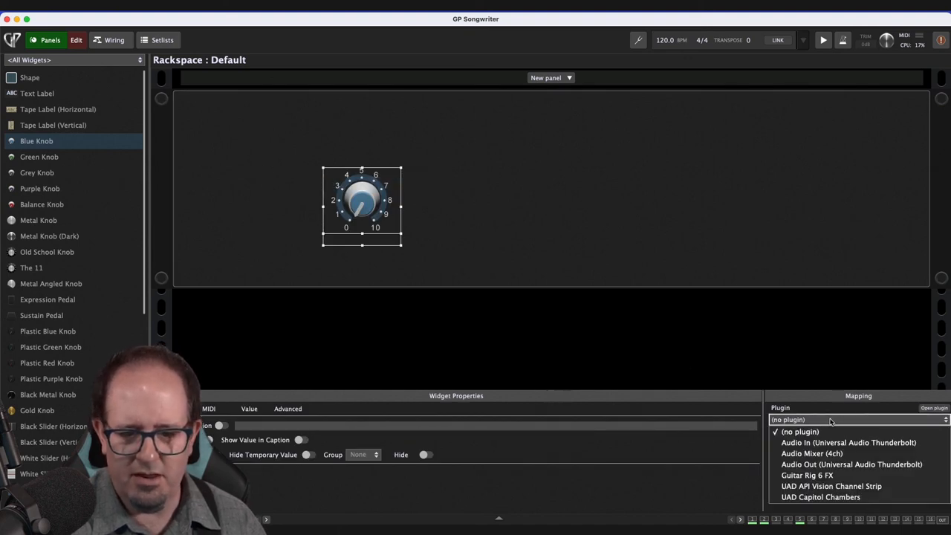
{"action": "left_click", "coordinate": [812, 454]}
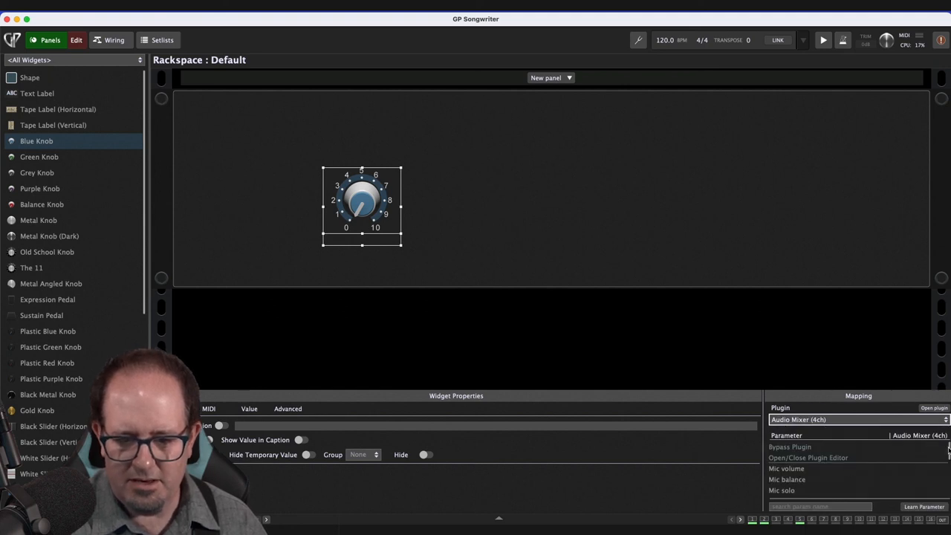
{"action": "scroll", "scroll_direction": "down", "scroll_amount": 3}
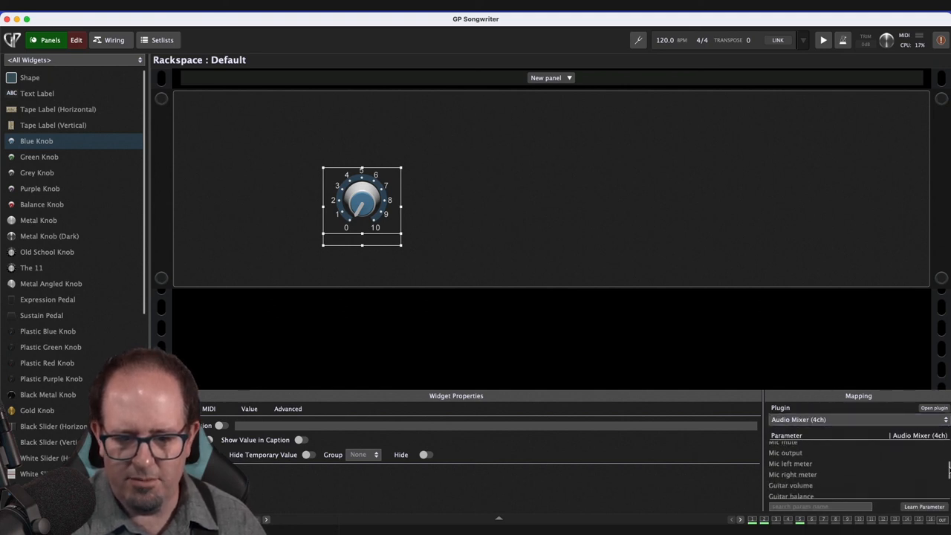
{"action": "left_click", "coordinate": [785, 452]}
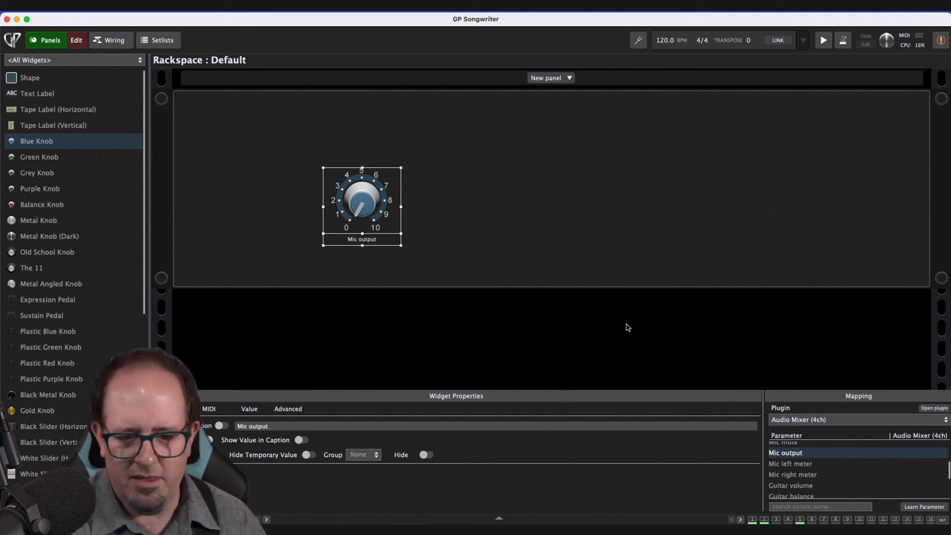
{"action": "left_click", "coordinate": [791, 484]}
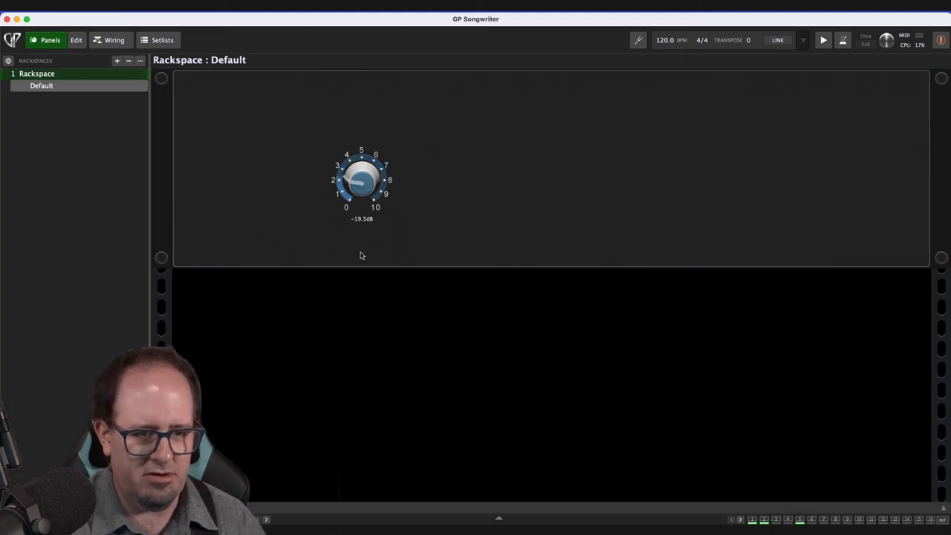
Step: Return to the rackspace wiring view and bring up the Recording Options window over it
{"action": "left_click", "coordinate": [113, 40]}
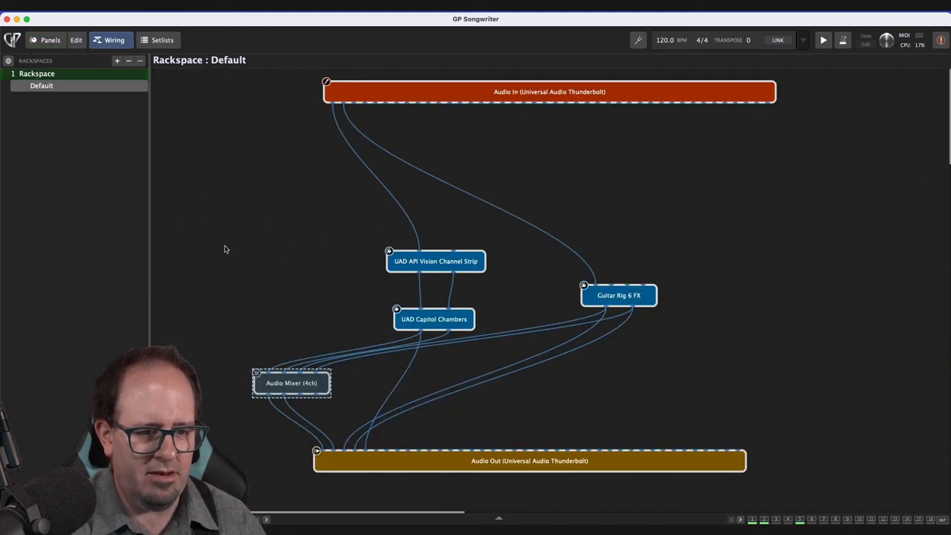
{"action": "double_click", "coordinate": [292, 383]}
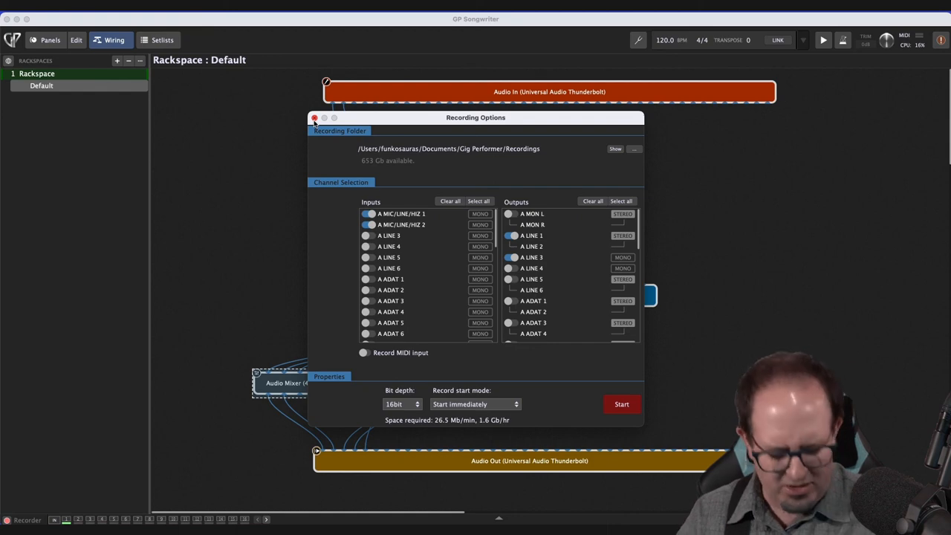
Step: Close the Recording Options window, leaving the Audio Mixer wiring visible
{"action": "left_click", "coordinate": [313, 119]}
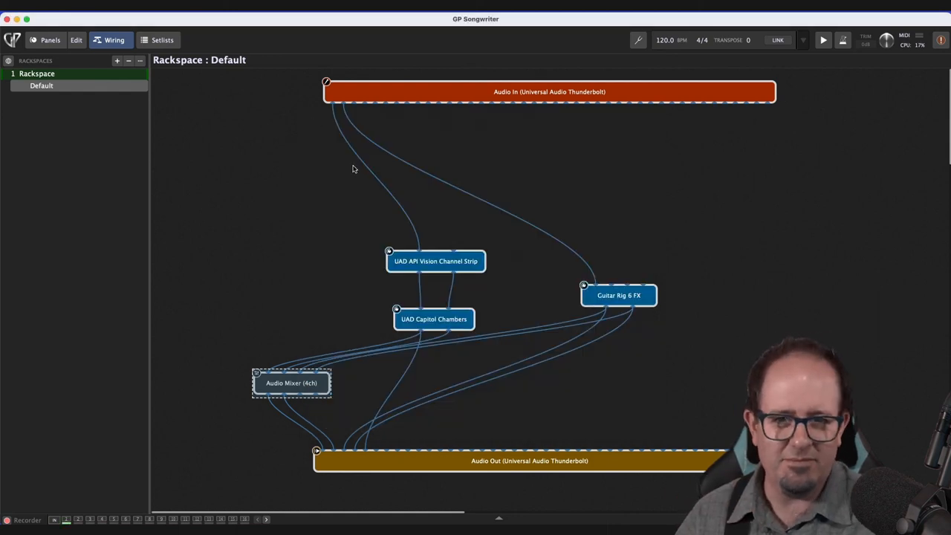
{"action": "mouse_move", "coordinate": [434, 175]}
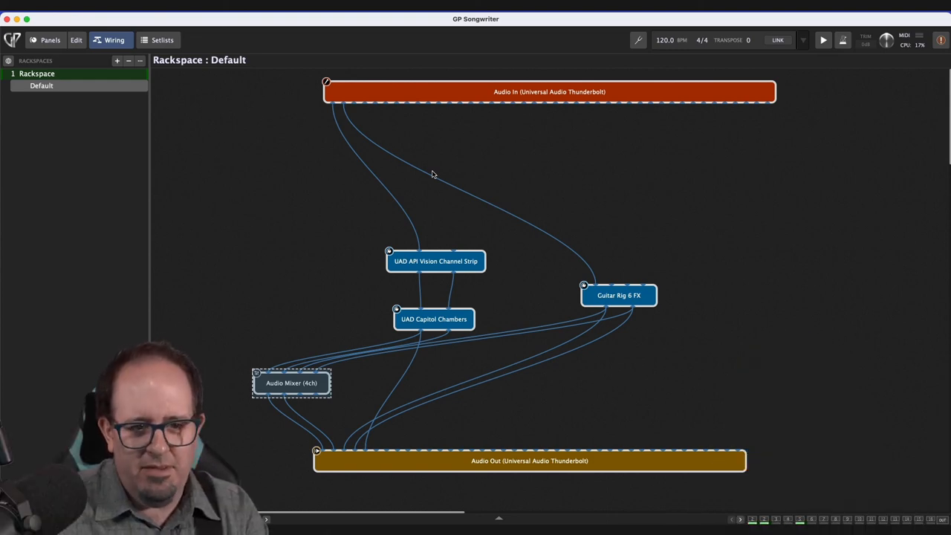
{"action": "mouse_move", "coordinate": [470, 193]}
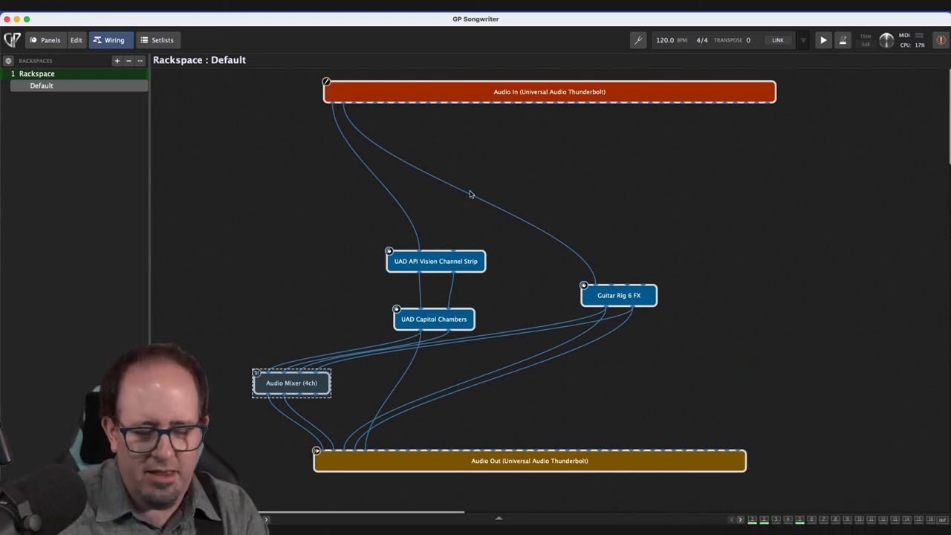